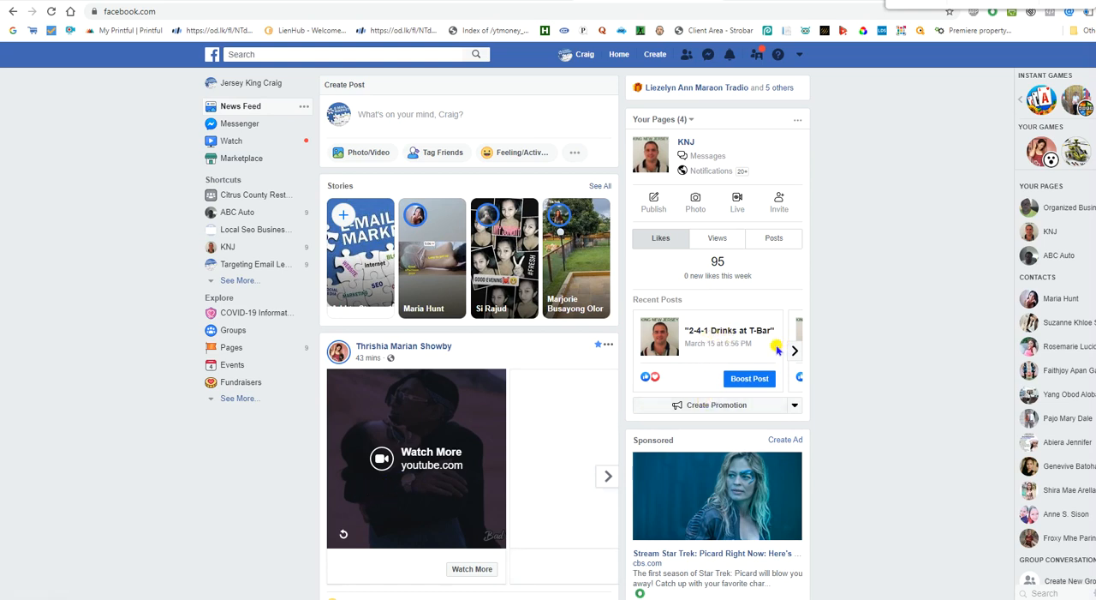
mouse_move(760, 348)
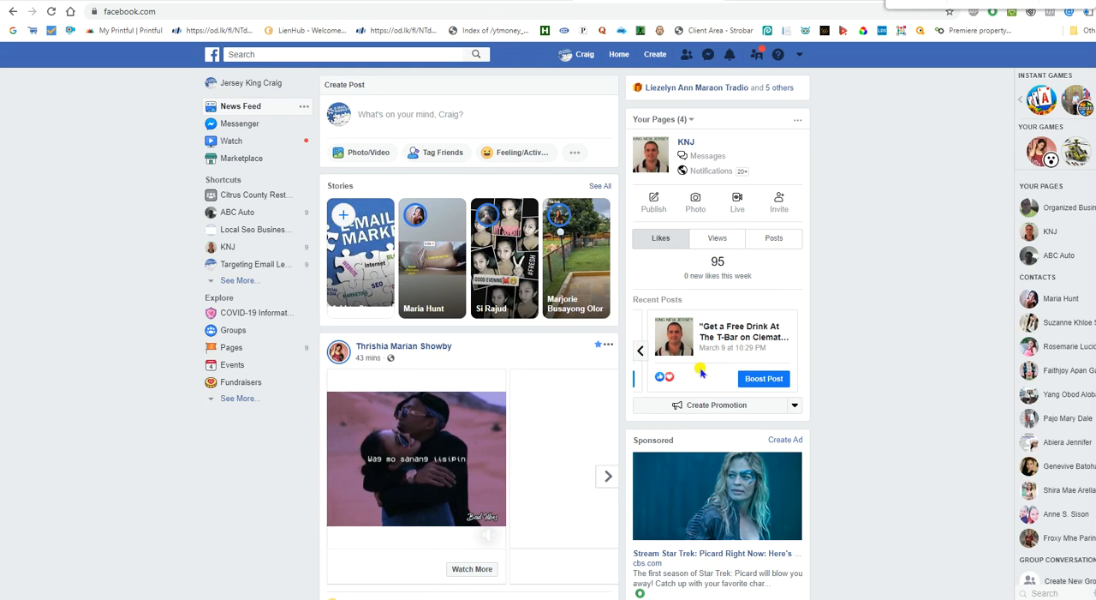
mouse_move(734, 334)
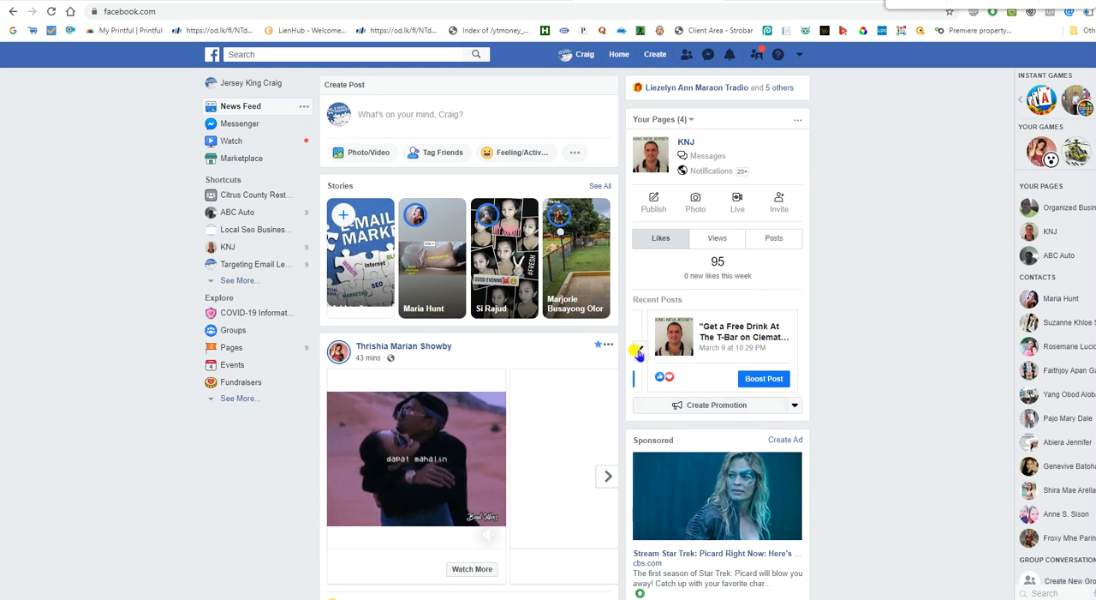
Start Boost Post on the 2-4-1 Drinks at T-Bar post and review its audience, 5-day duration and $10.00 budget.
click(795, 349)
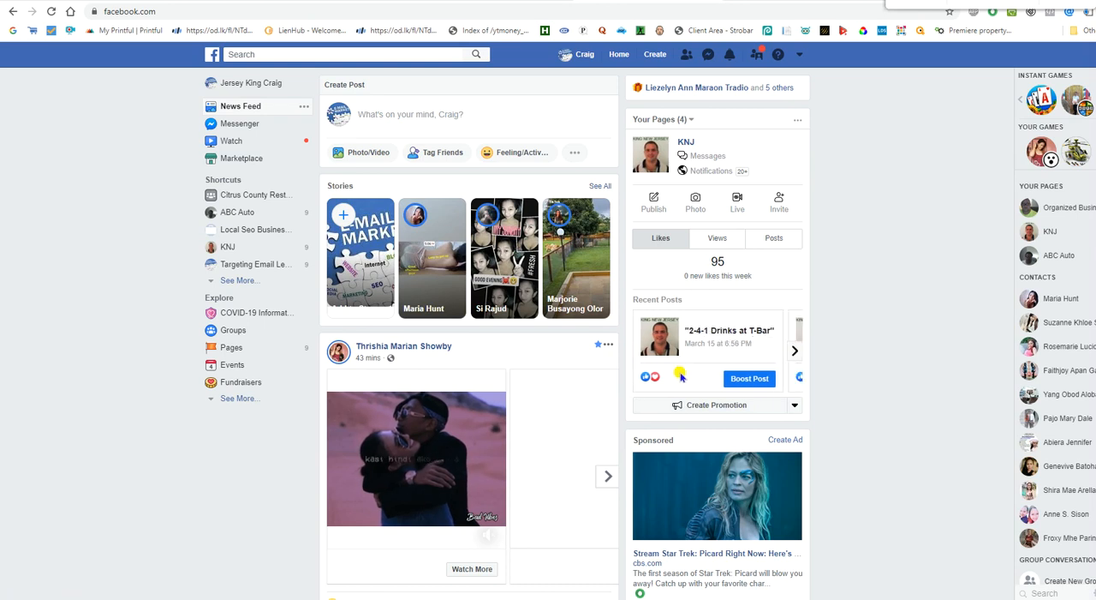
mouse_move(749, 379)
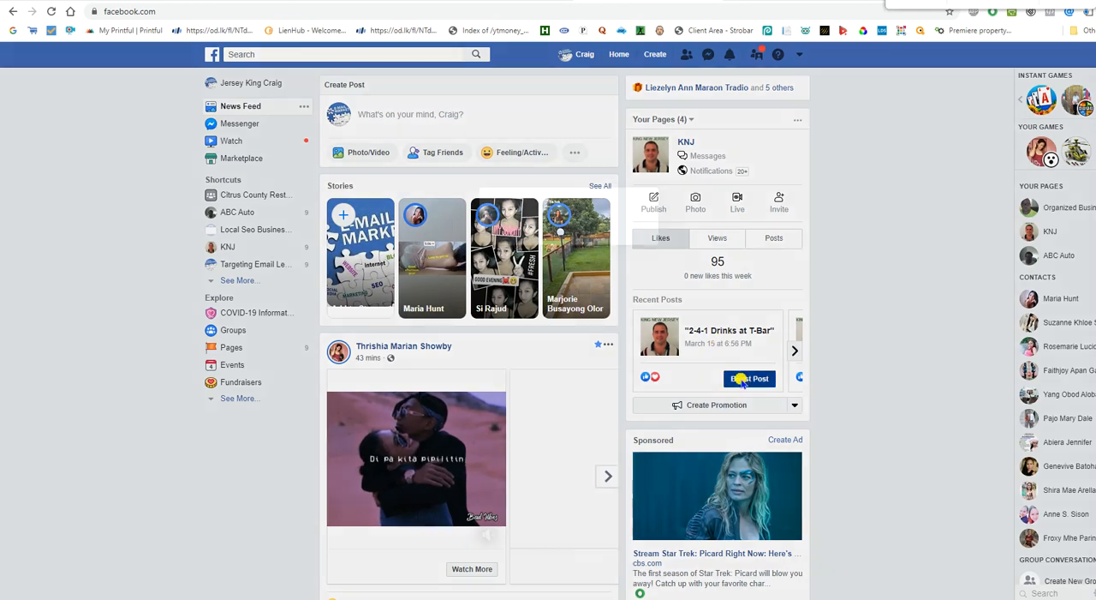
click(749, 377)
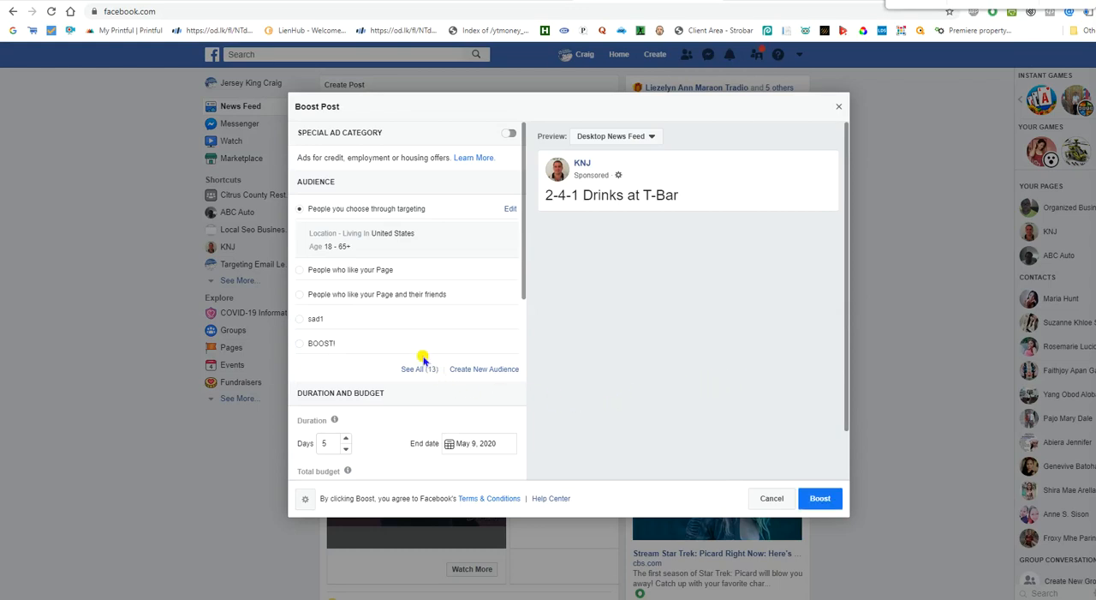
mouse_move(608, 229)
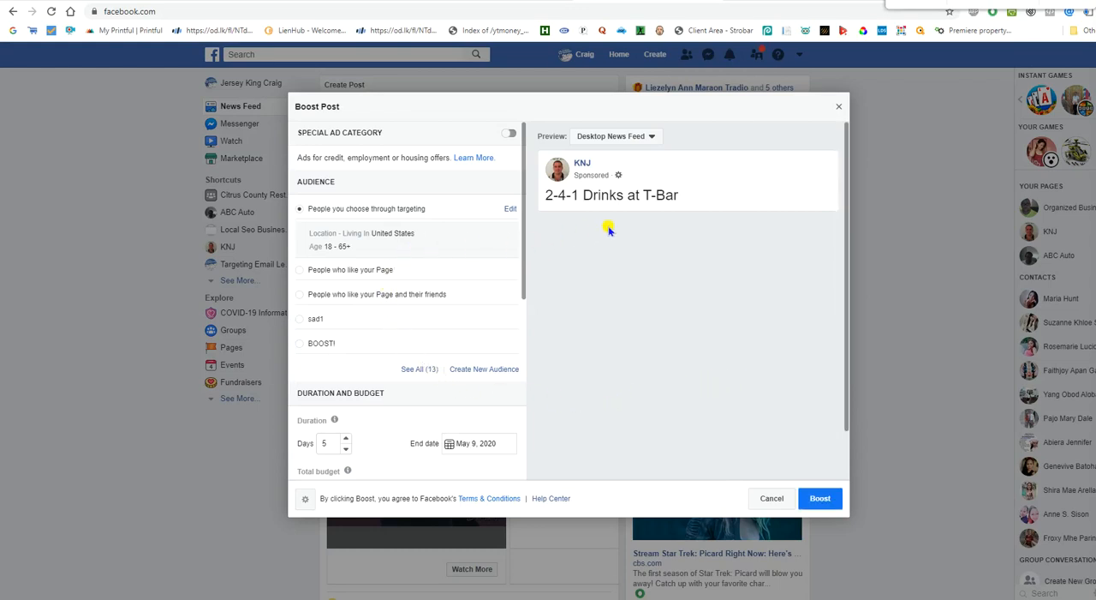
mouse_move(428, 414)
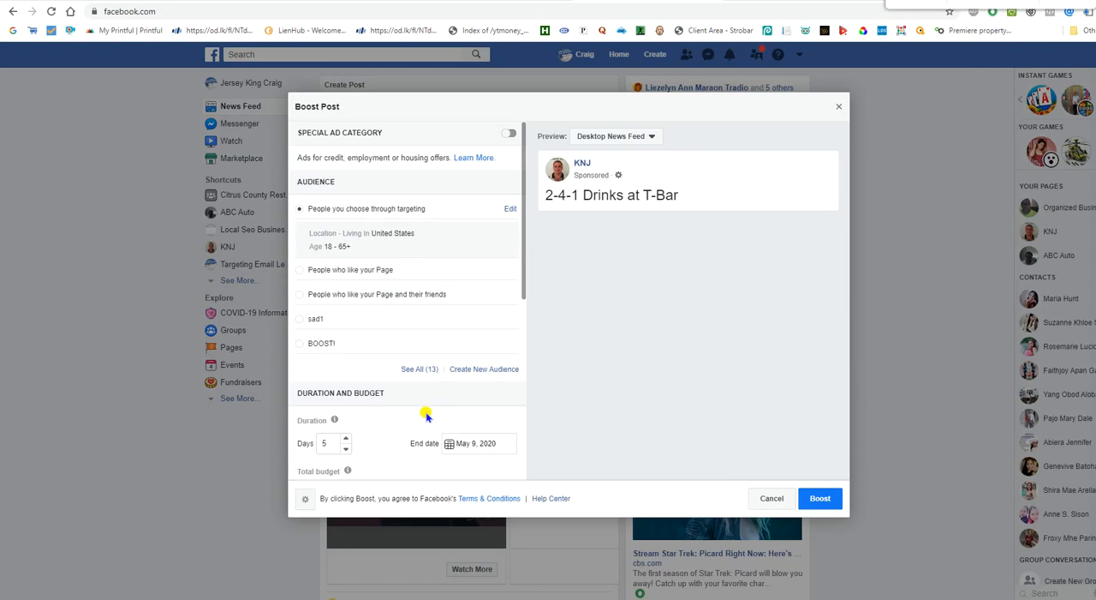
scroll(down, 3)
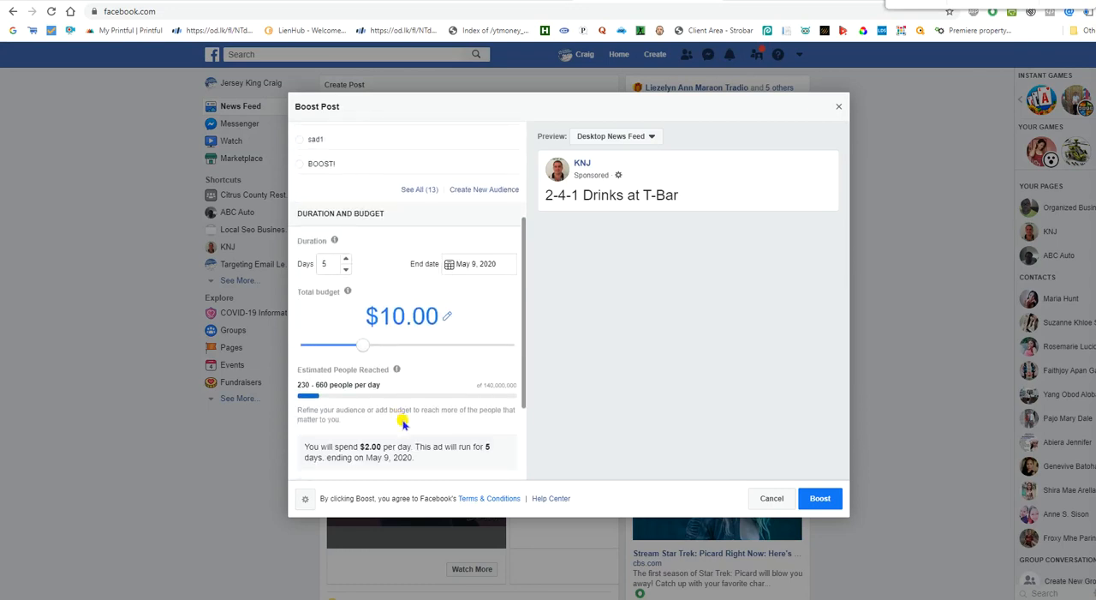
mouse_move(402, 414)
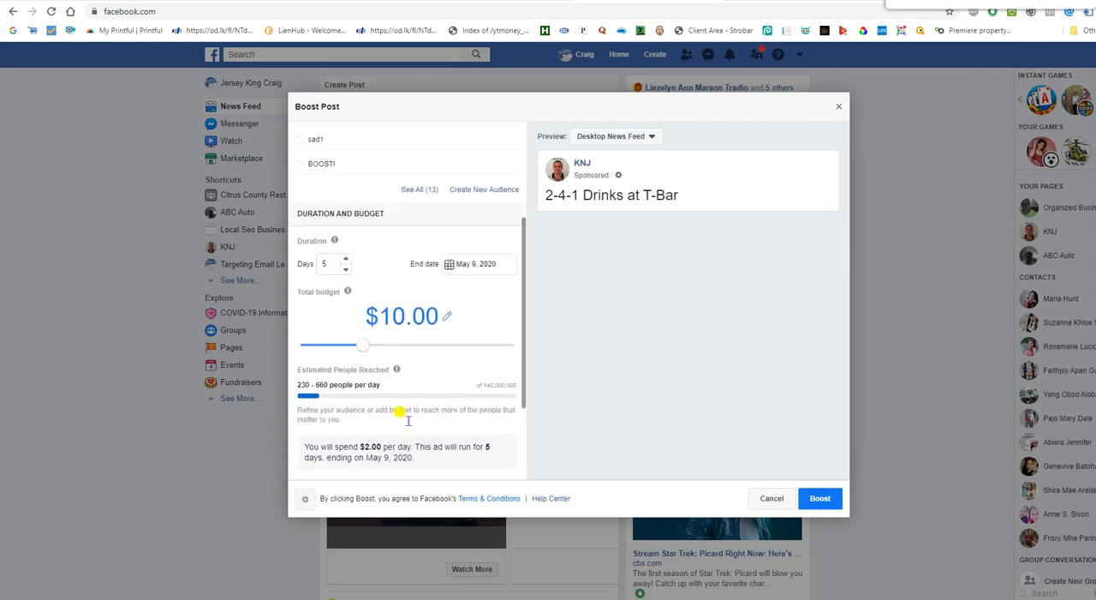
mouse_move(348, 291)
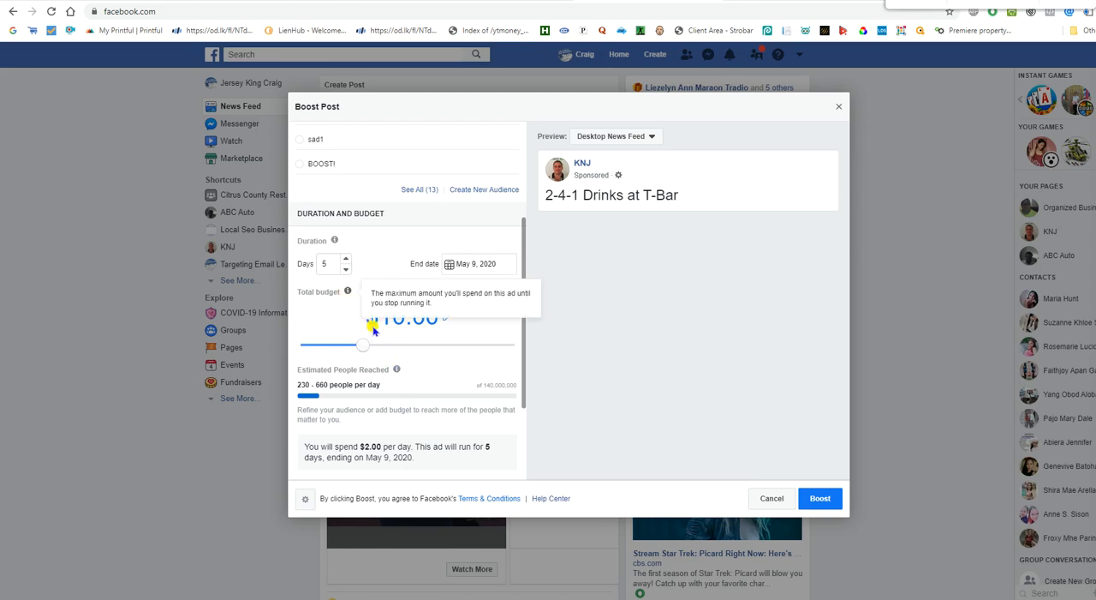
scroll(up, 3)
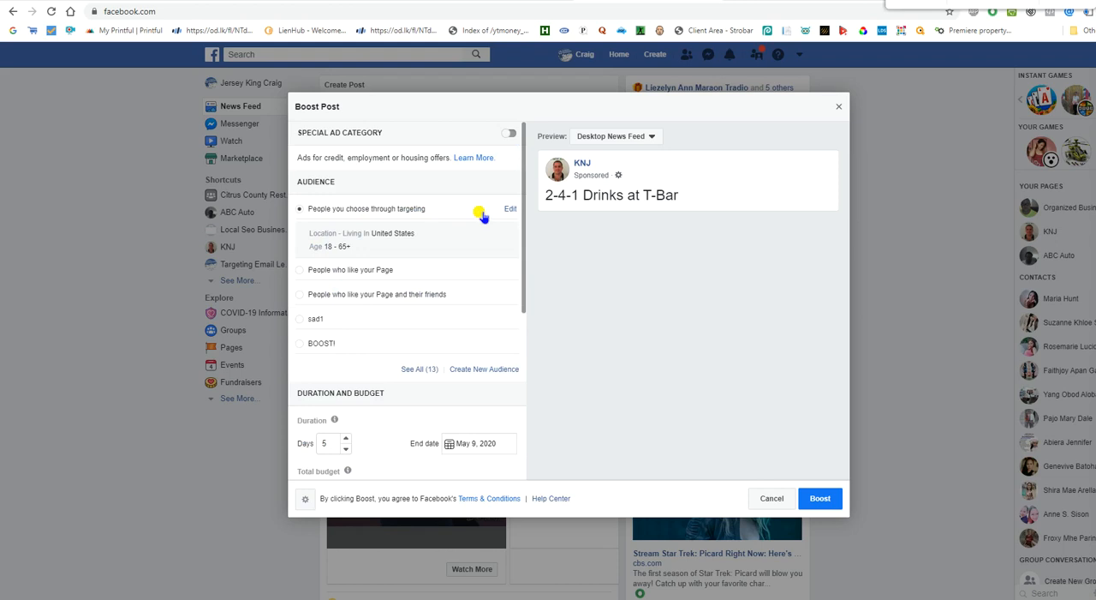
Bring up Edit Audience for the boost's 'People you choose through targeting' audience.
click(510, 209)
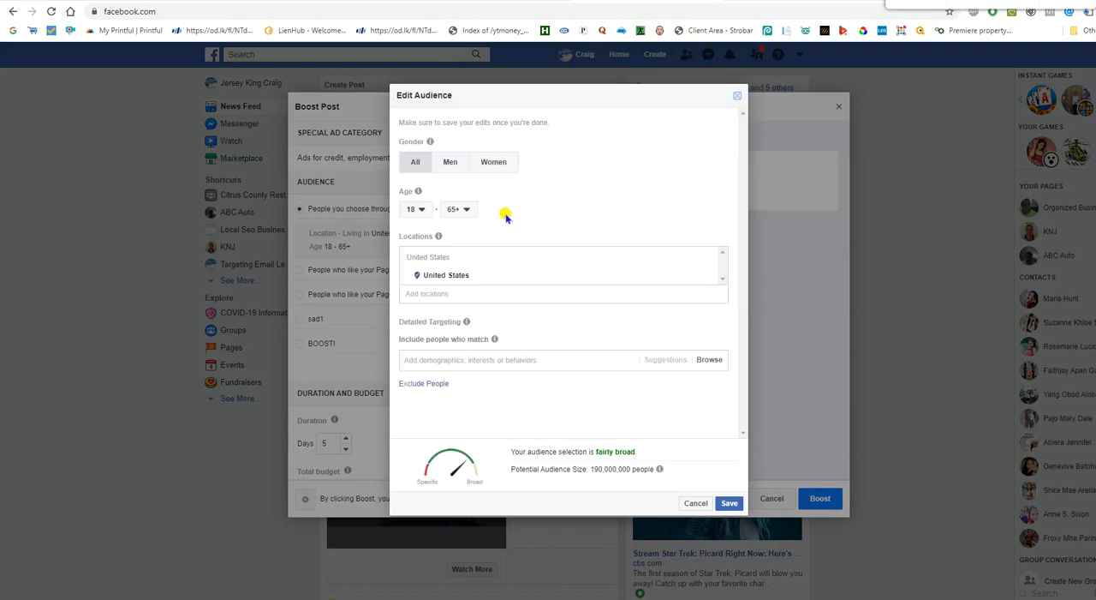
mouse_move(481, 238)
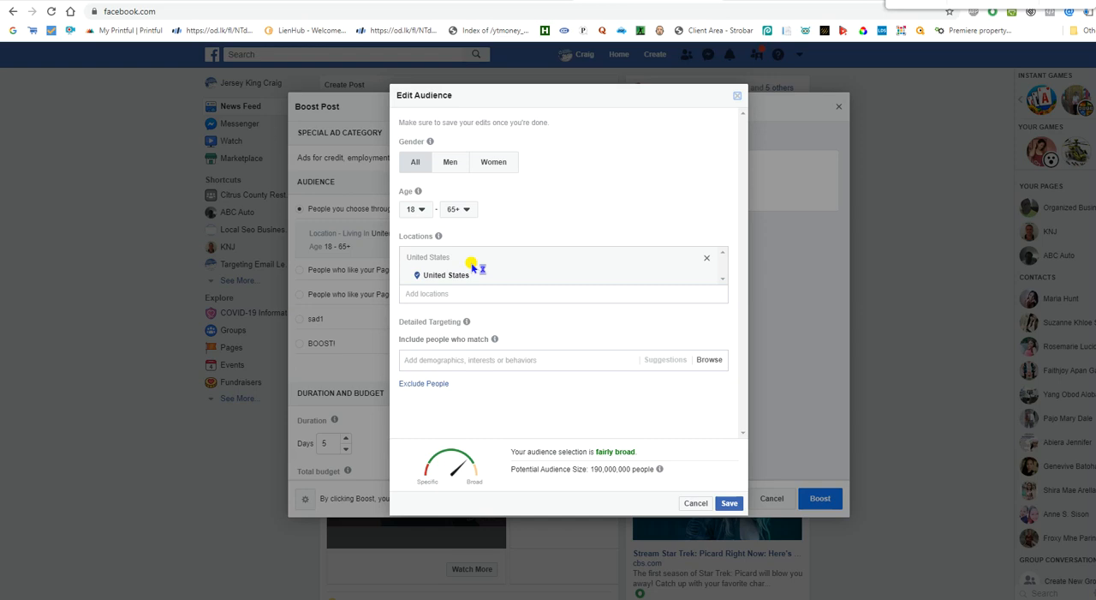
mouse_move(476, 267)
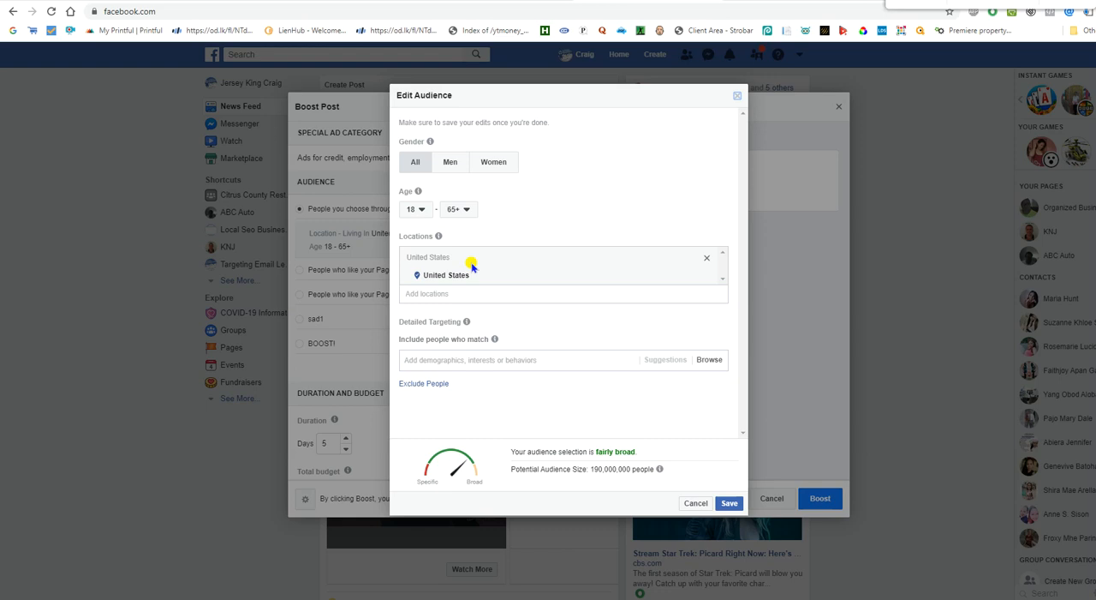
mouse_move(445, 43)
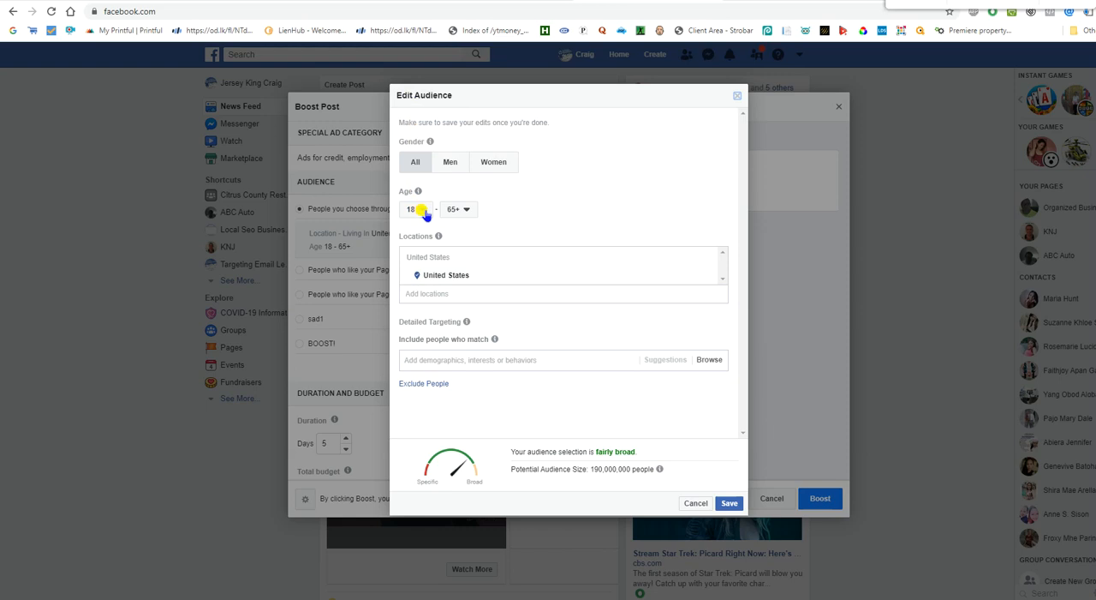
Set the audience age range to minimum 21 and maximum 40.
click(421, 209)
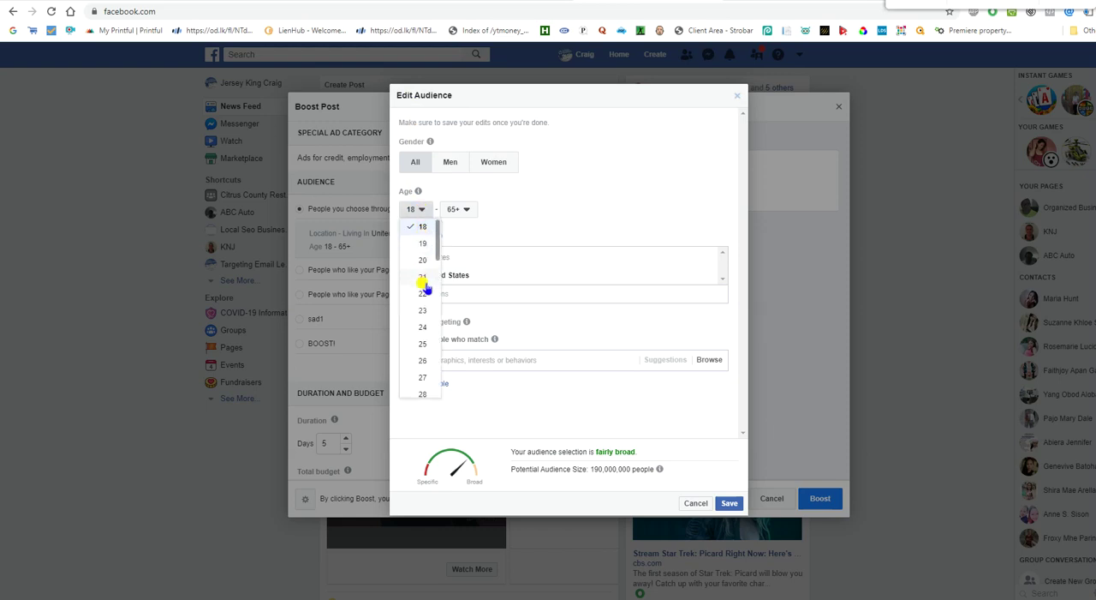
click(422, 276)
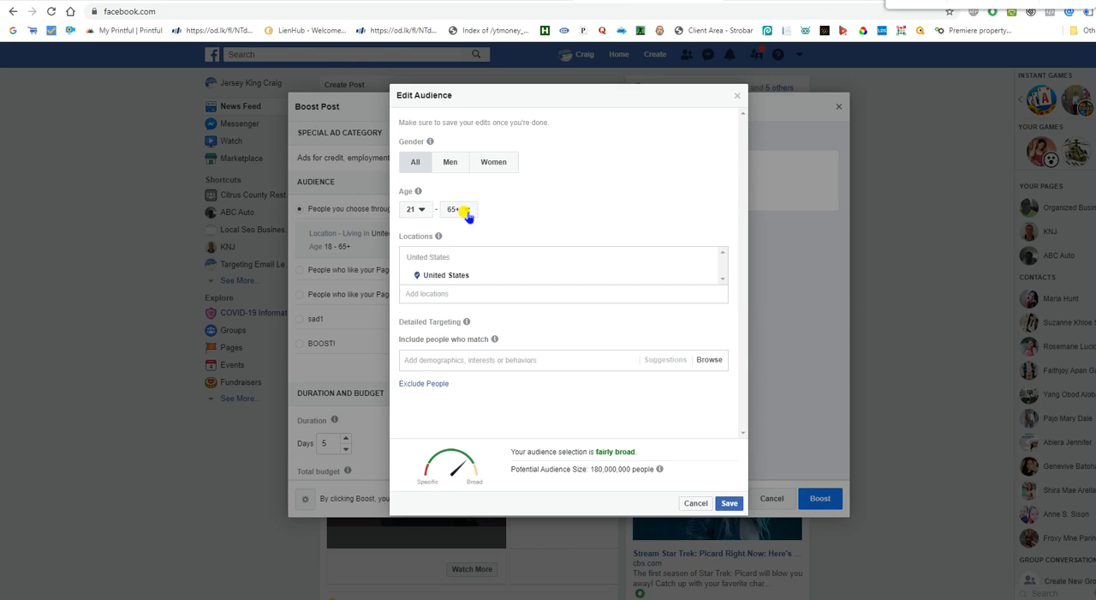
click(459, 209)
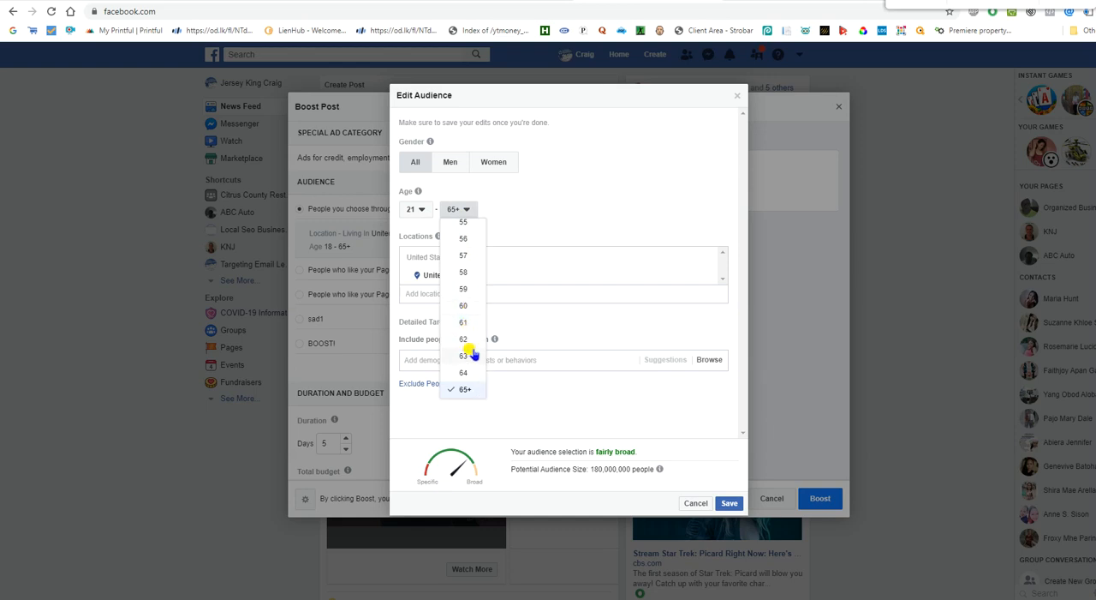
scroll(up, 3)
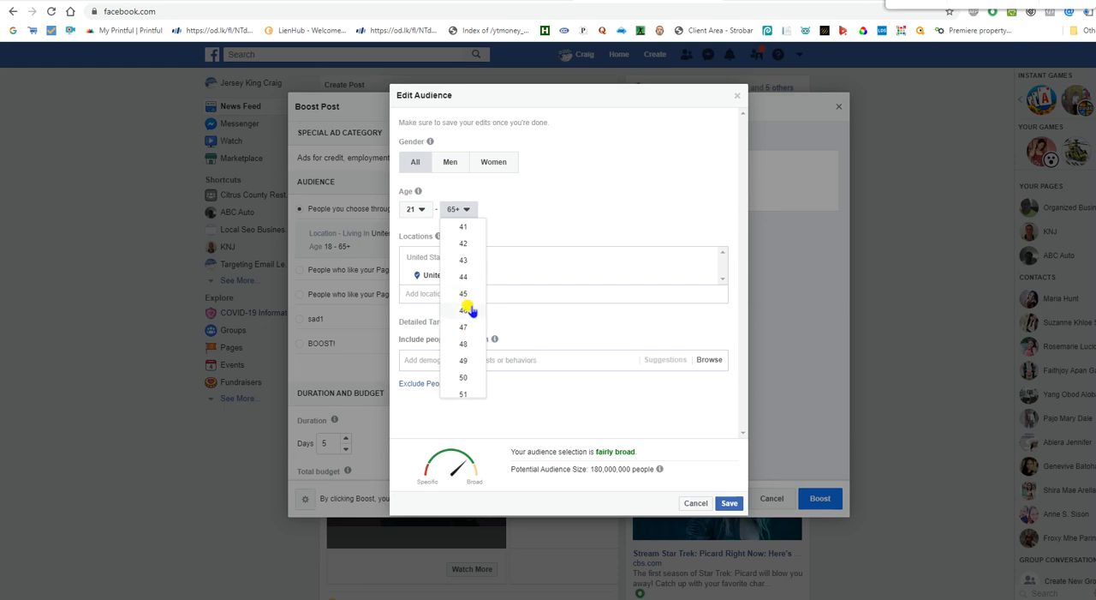
scroll(up, 3)
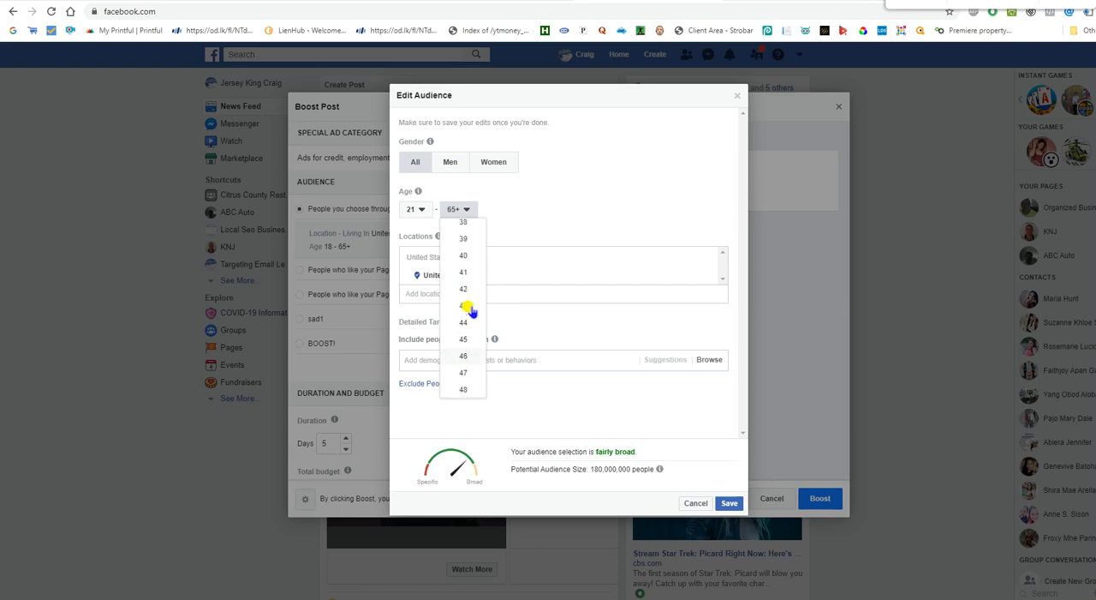
scroll(up, 3)
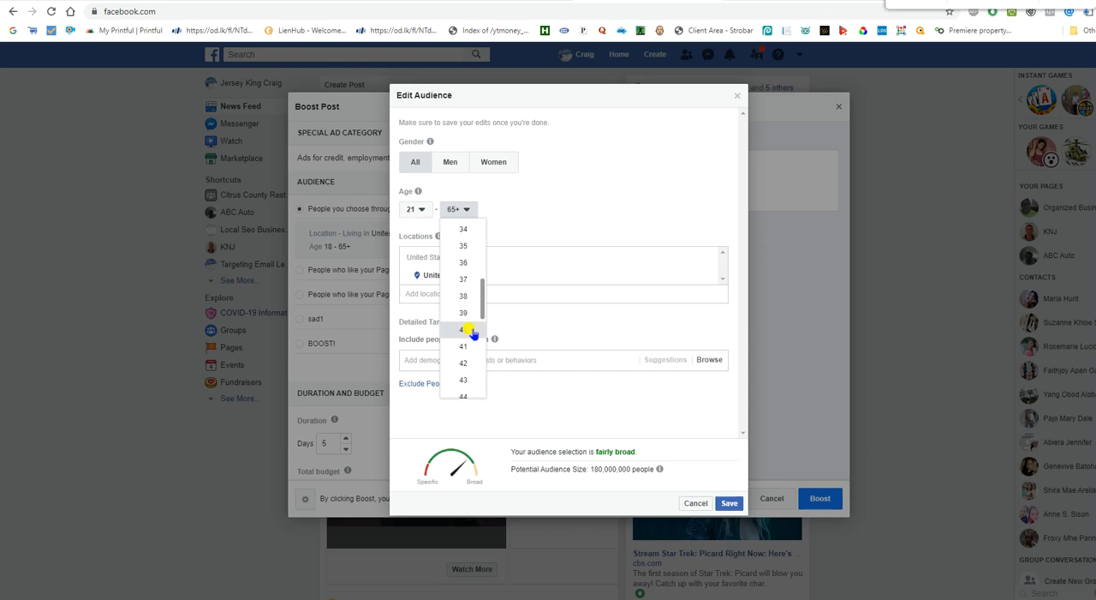
click(463, 329)
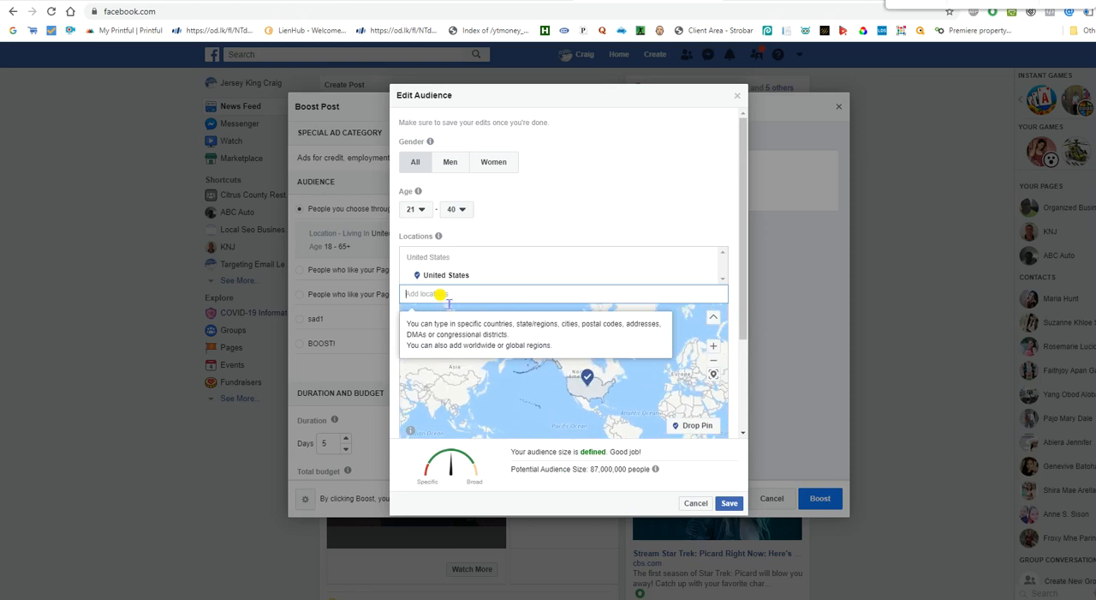
Replace United States with West Palm Beach, Florida as the audience location.
text(west p)
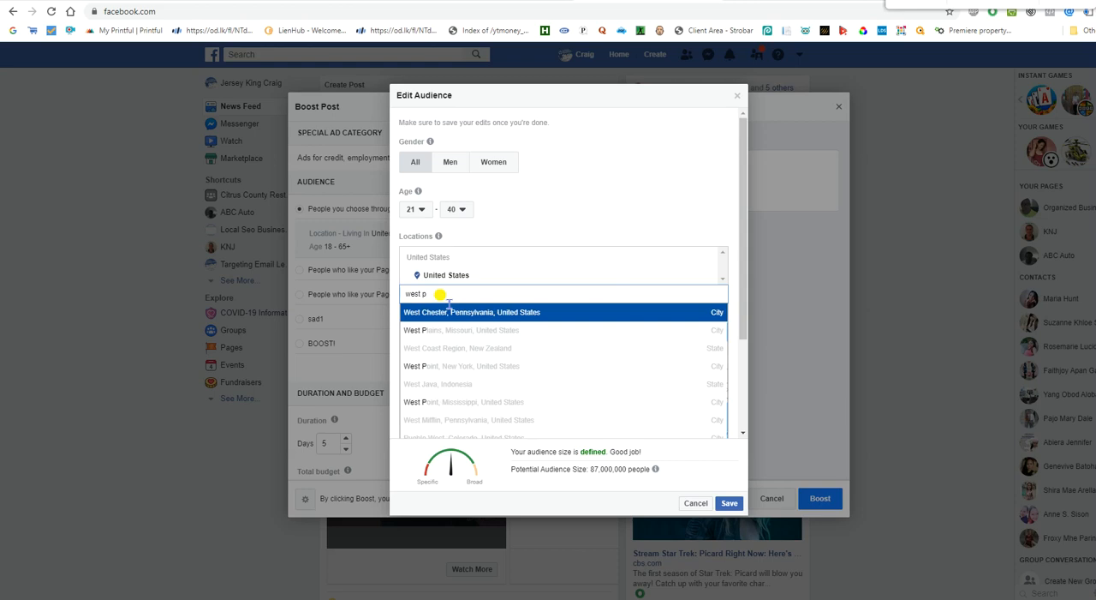
text(a)
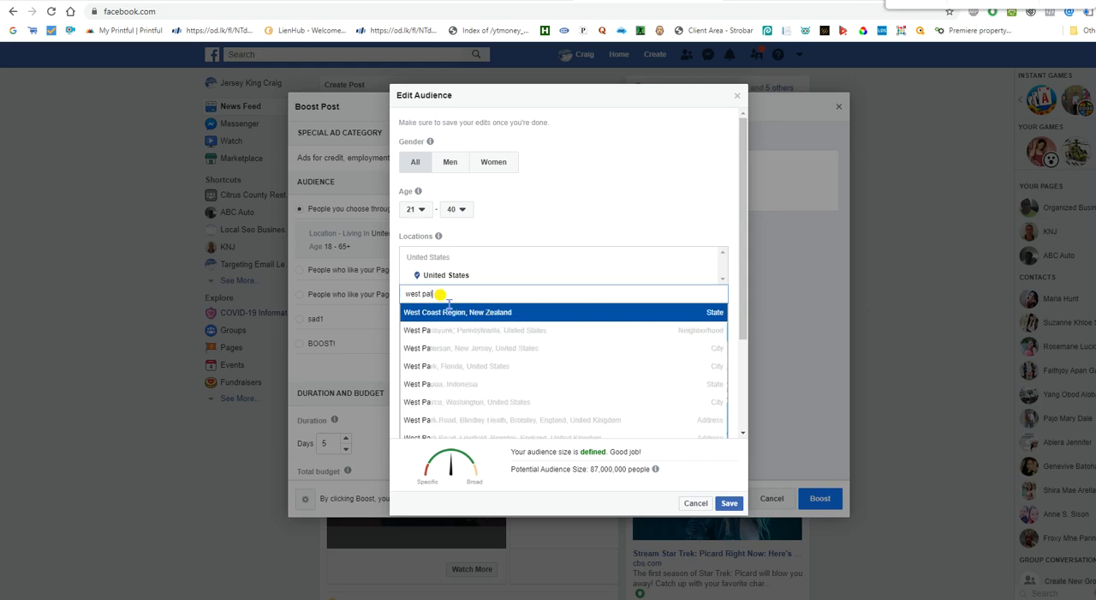
text(m)
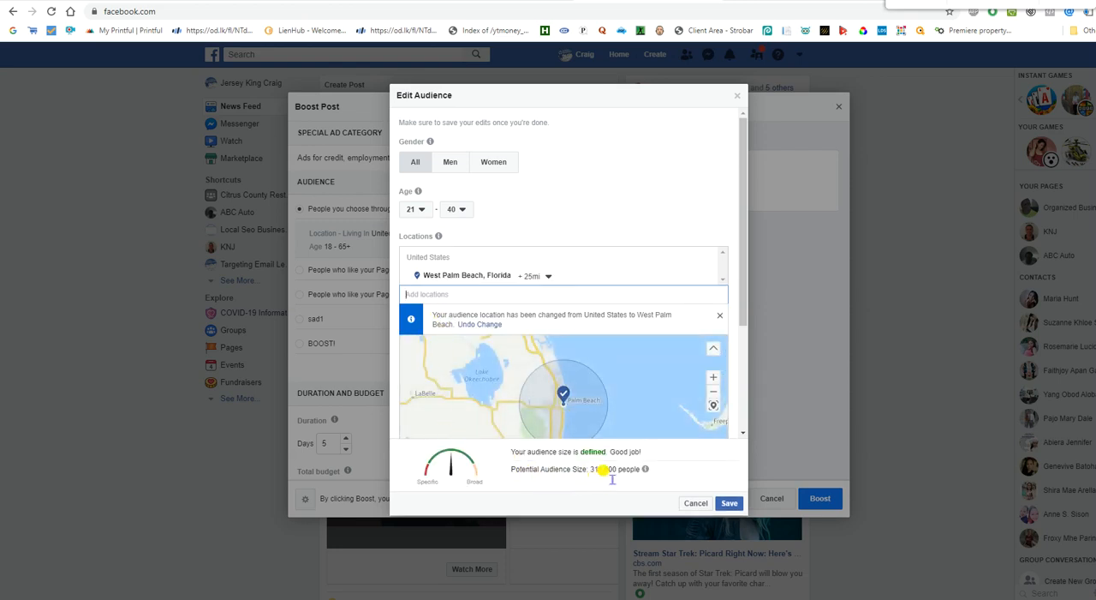
mouse_move(608, 483)
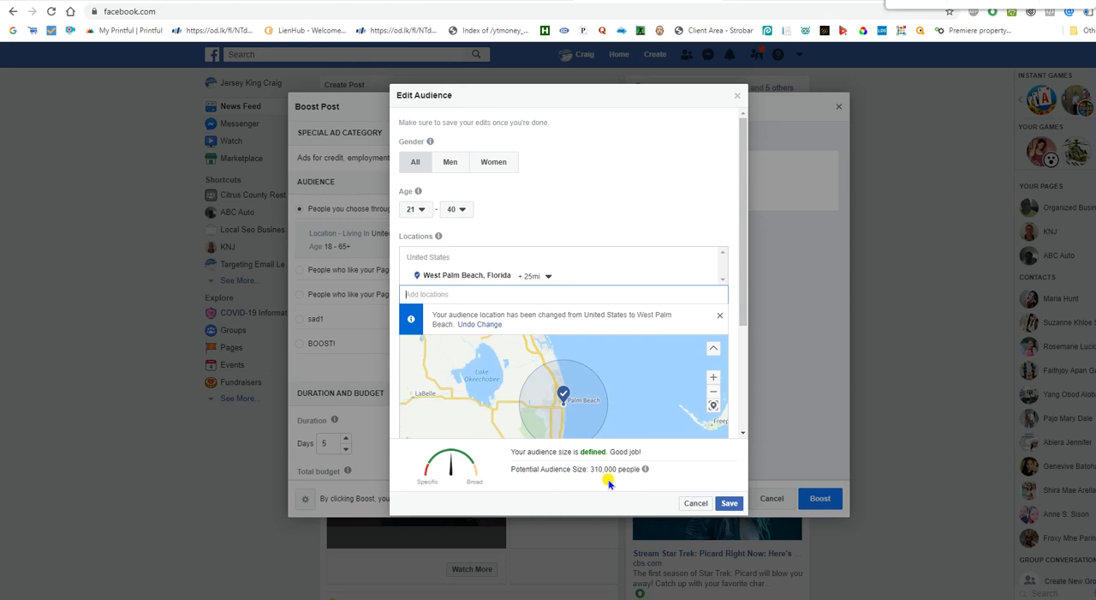
mouse_move(610, 483)
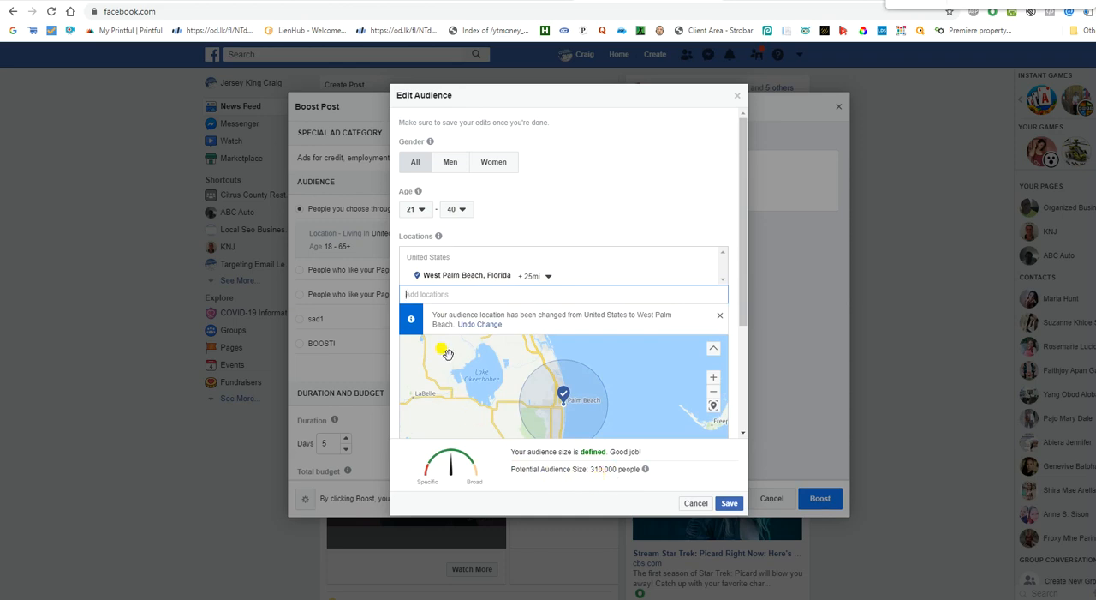
Add the Bars interest (Entertainment > Live events) to detailed targeting, about 88,000 people.
scroll(down, 3)
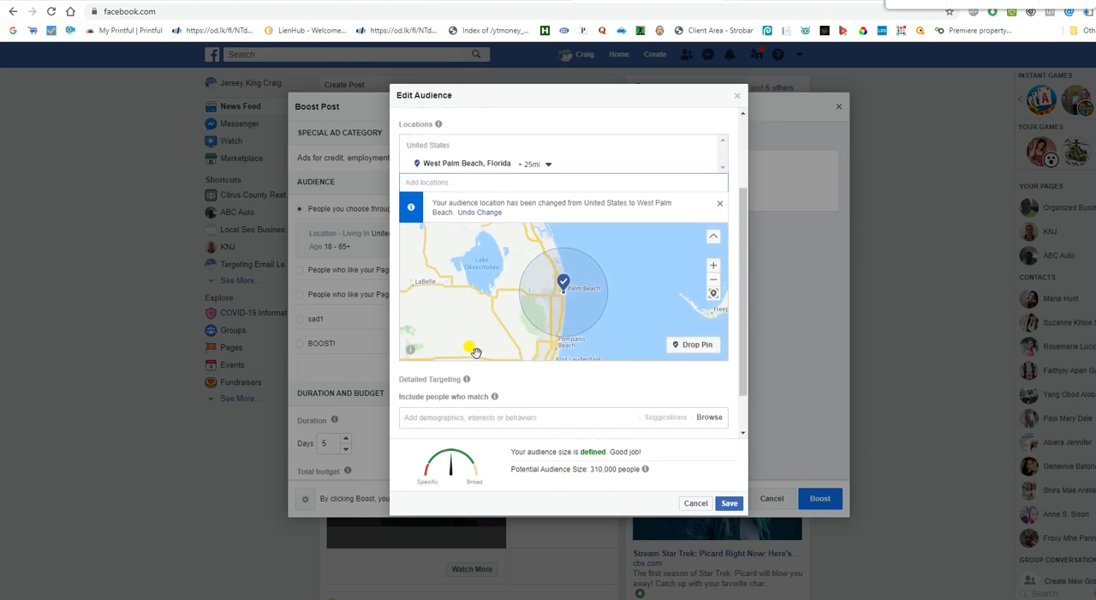
scroll(down, 3)
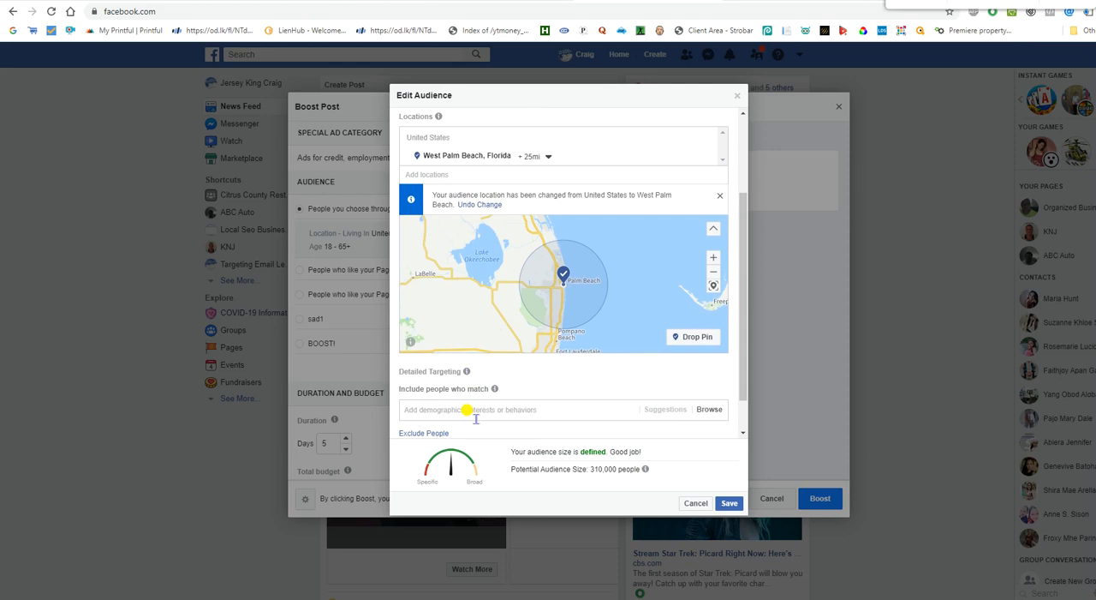
text(bar)
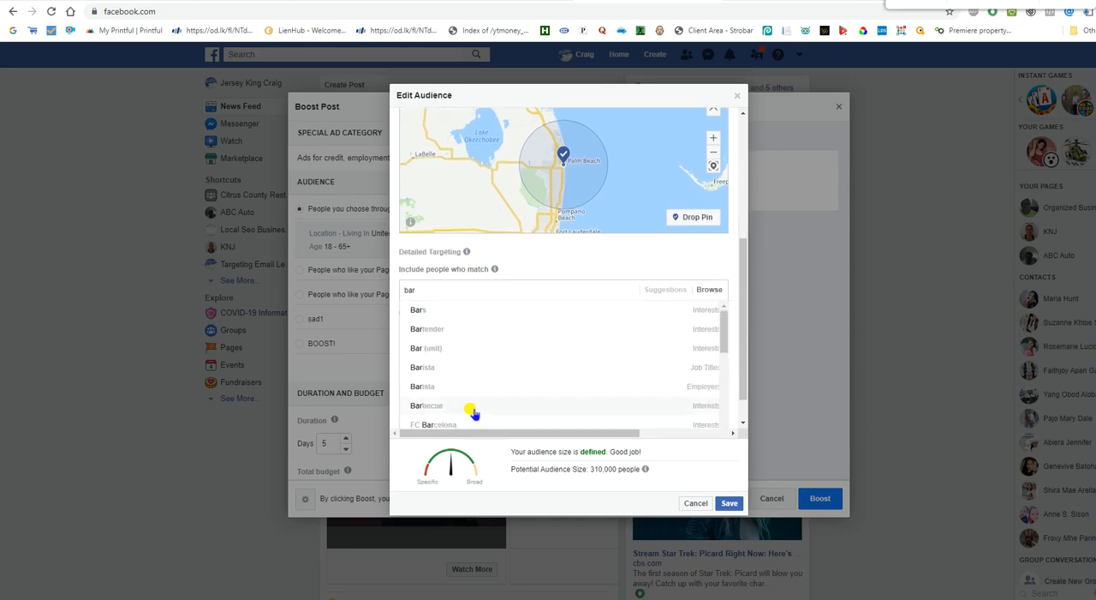
mouse_move(444, 310)
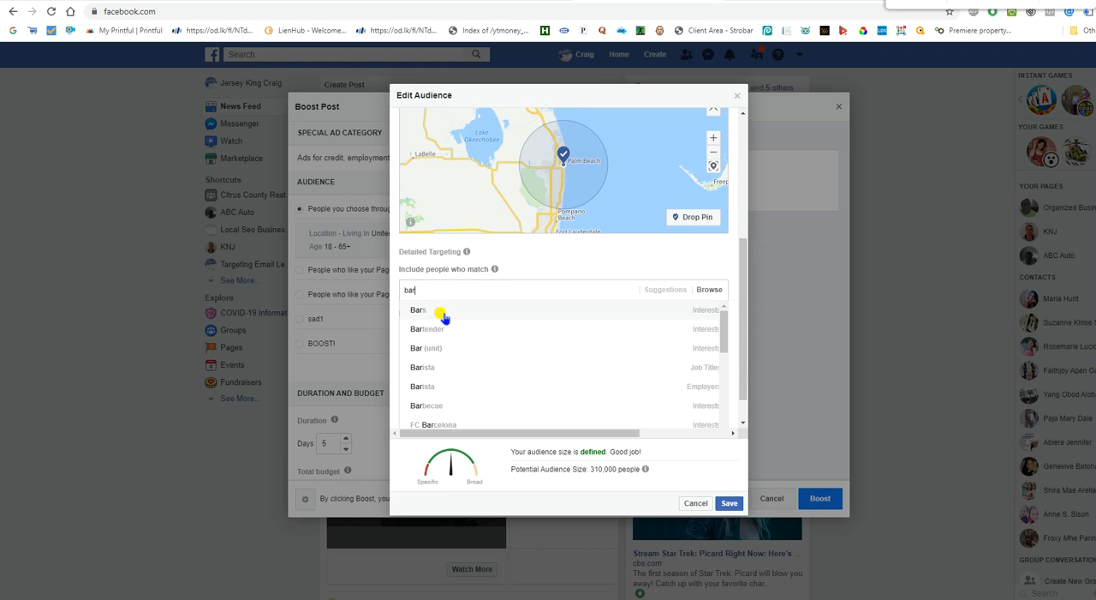
click(418, 308)
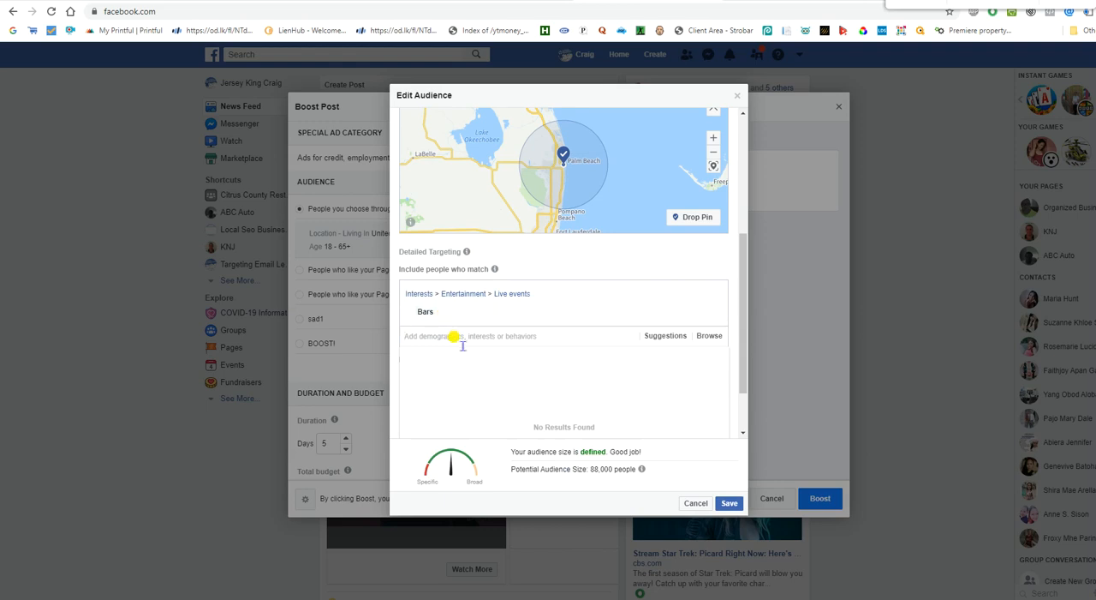
mouse_move(596, 476)
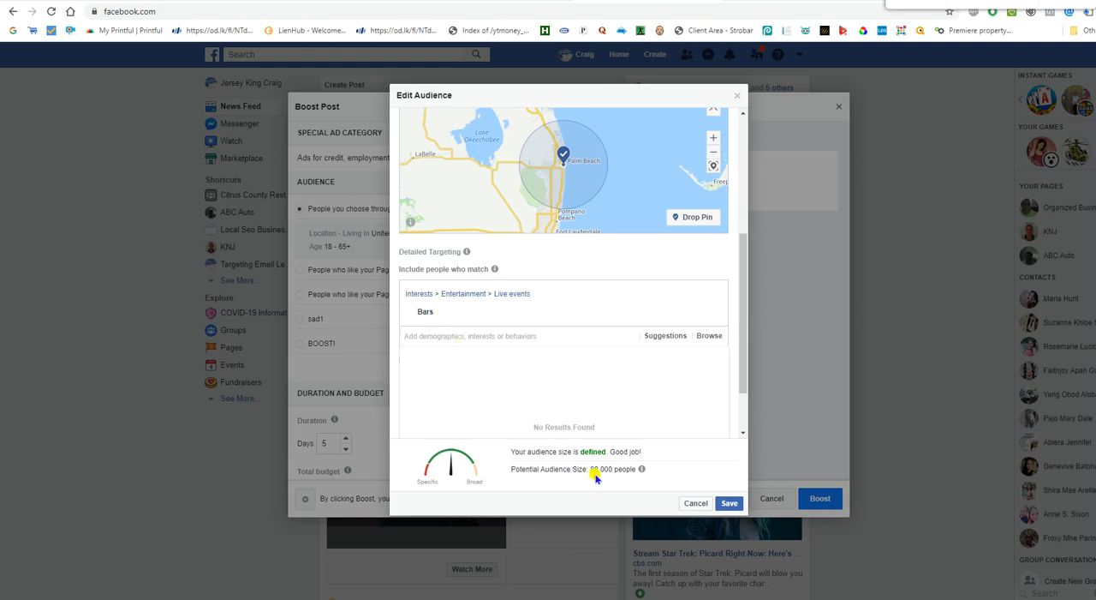
mouse_move(596, 476)
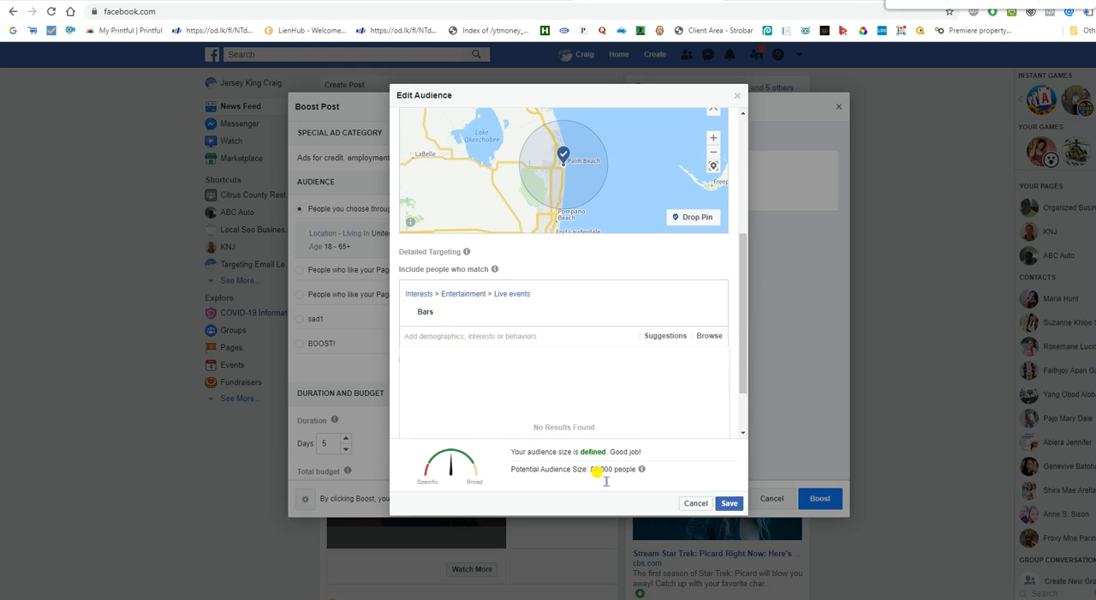
mouse_move(610, 478)
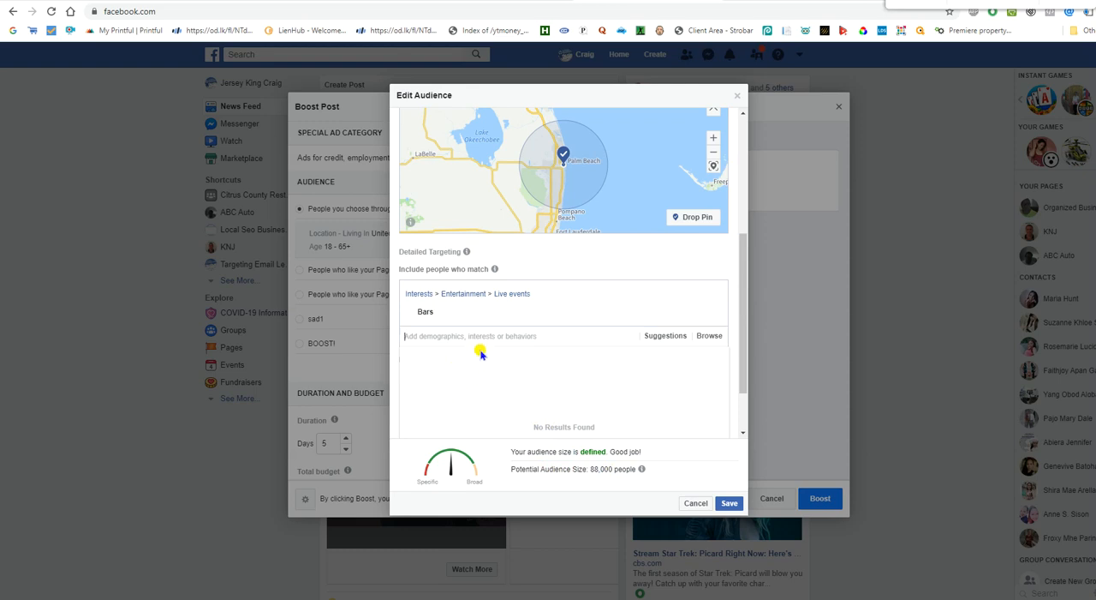
scroll(down, 3)
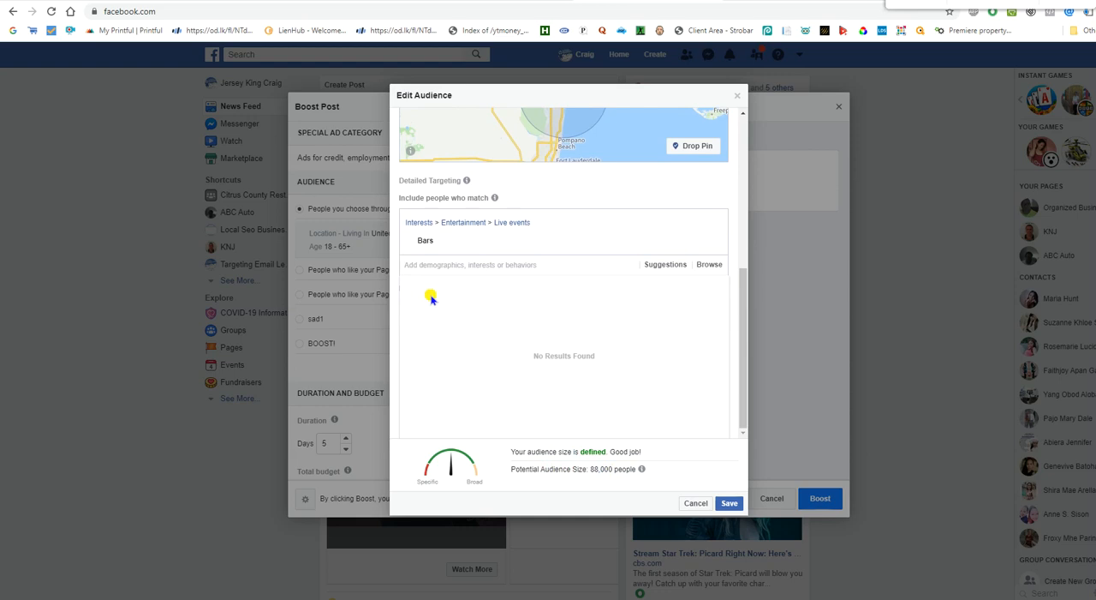
Add Restaurants as a second targeting interest, raising the audience to about 190,000 people.
text(re)
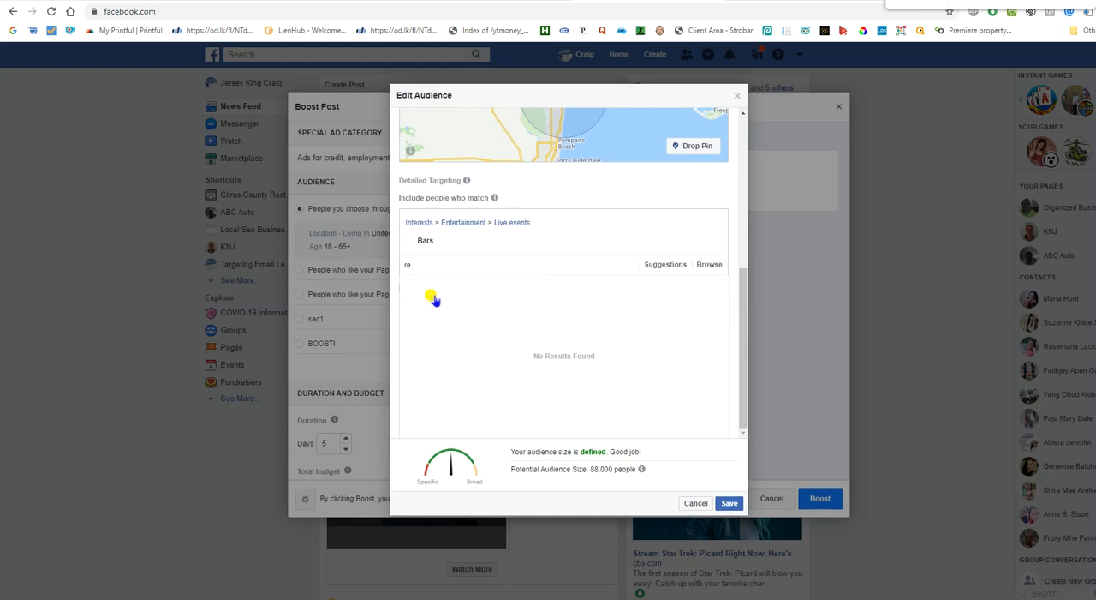
text(st)
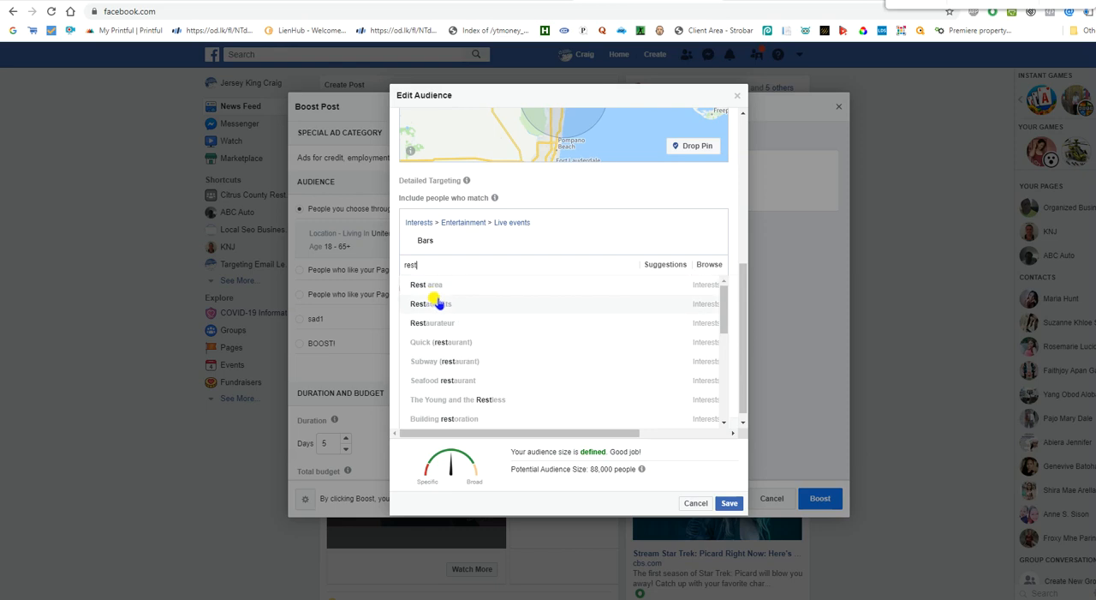
click(428, 303)
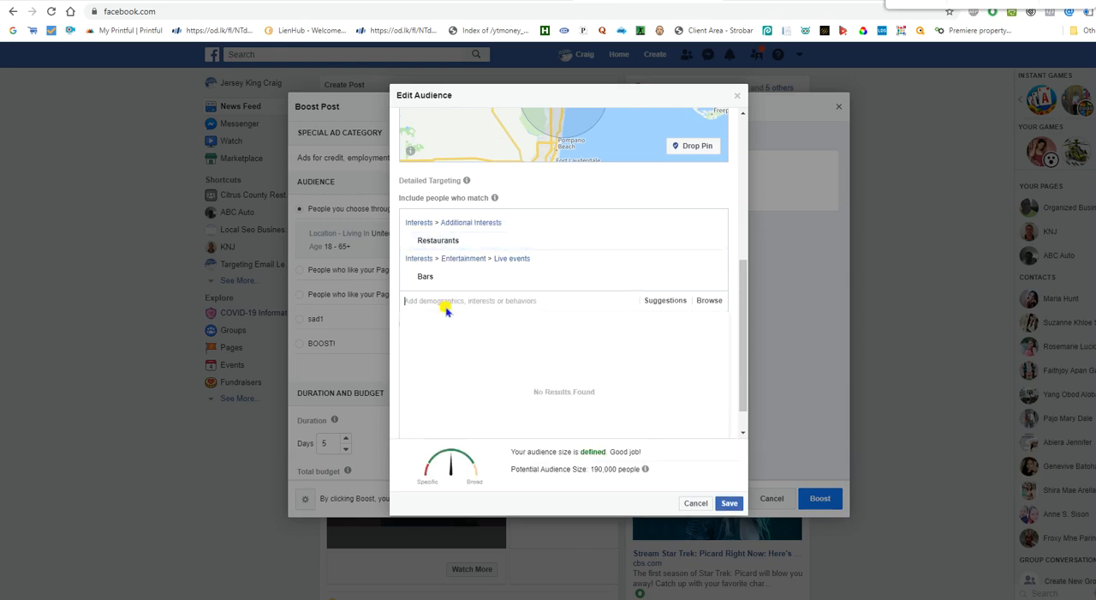
mouse_move(531, 430)
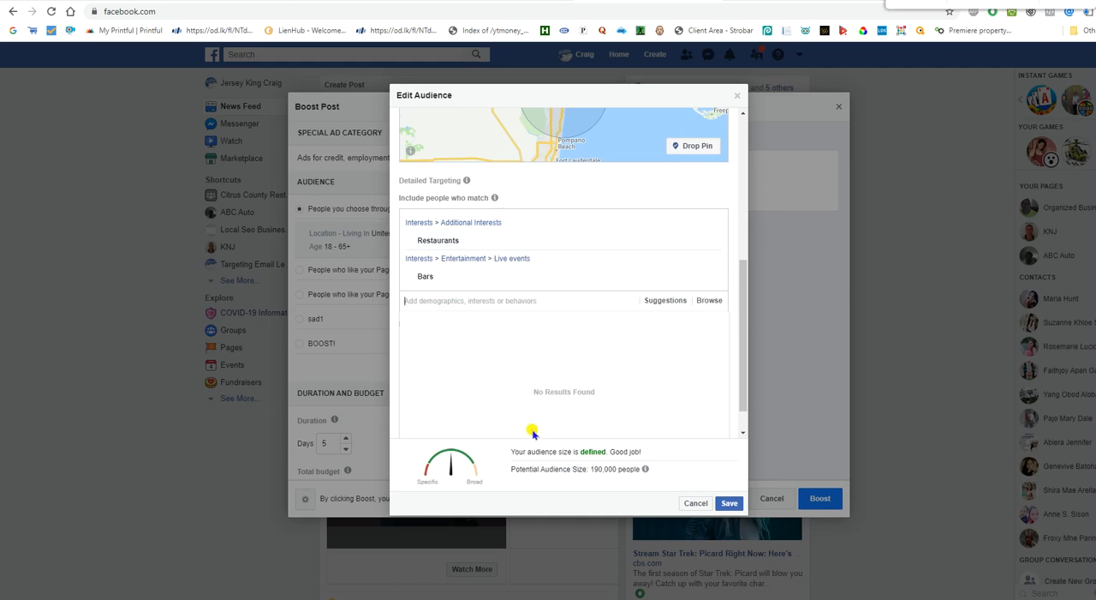
mouse_move(565, 469)
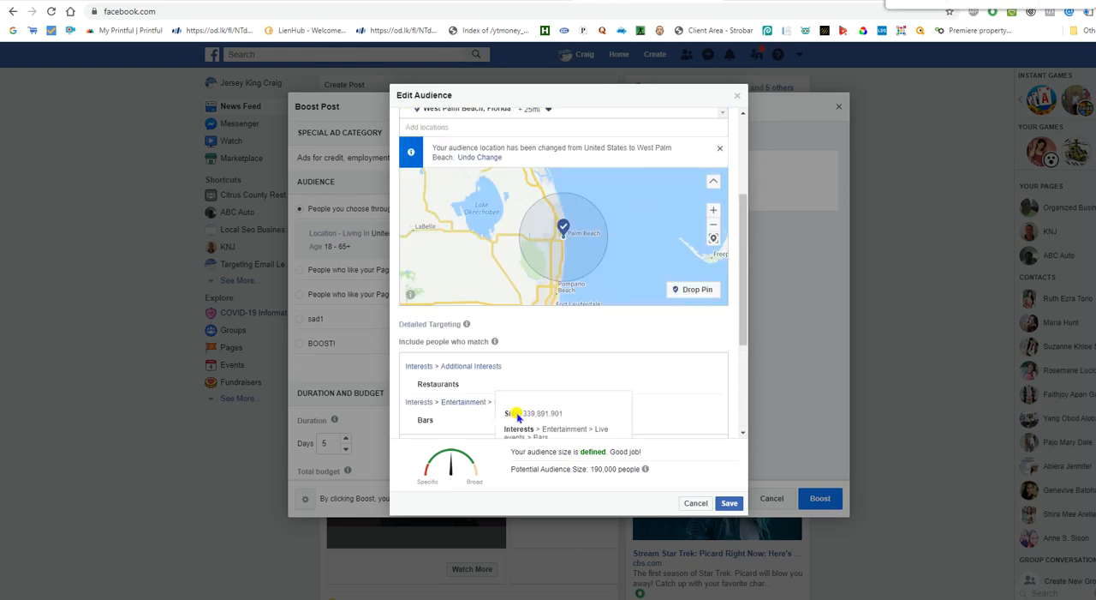
scroll(down, 3)
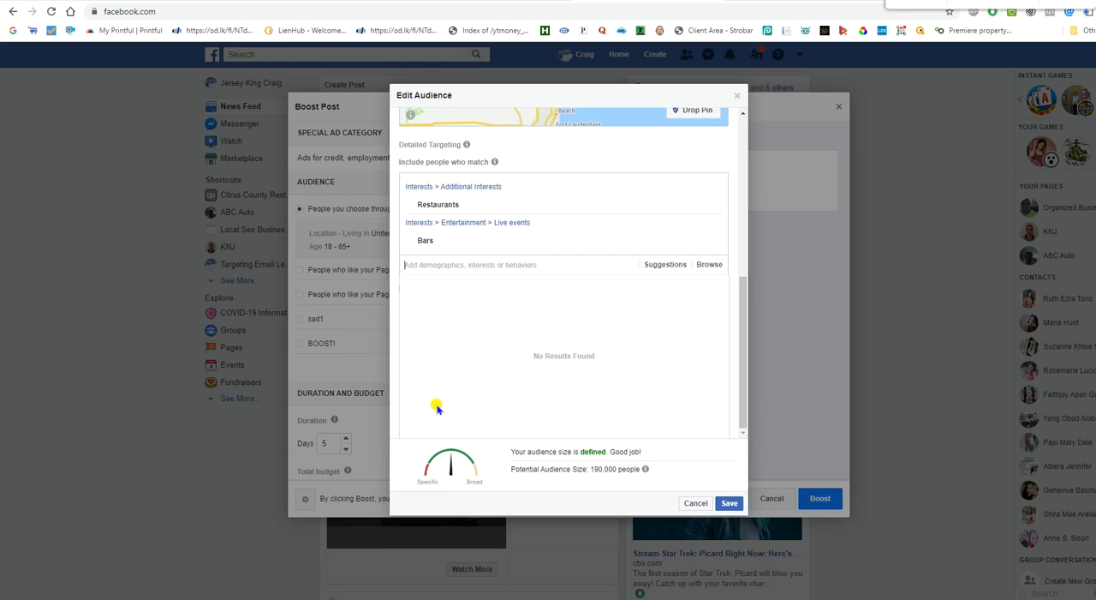
mouse_move(425, 411)
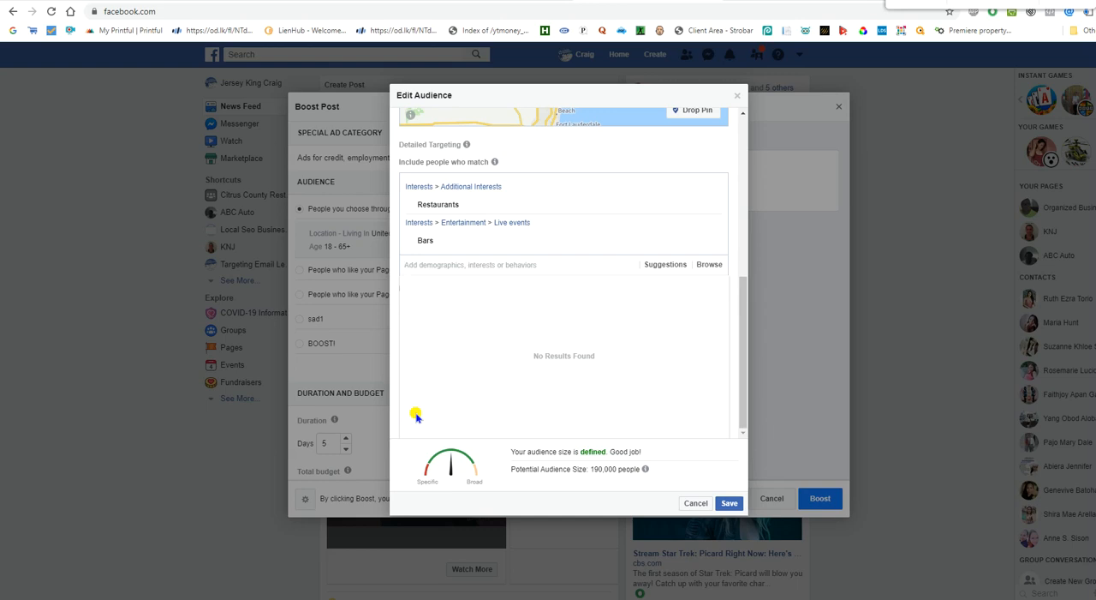
mouse_move(349, 295)
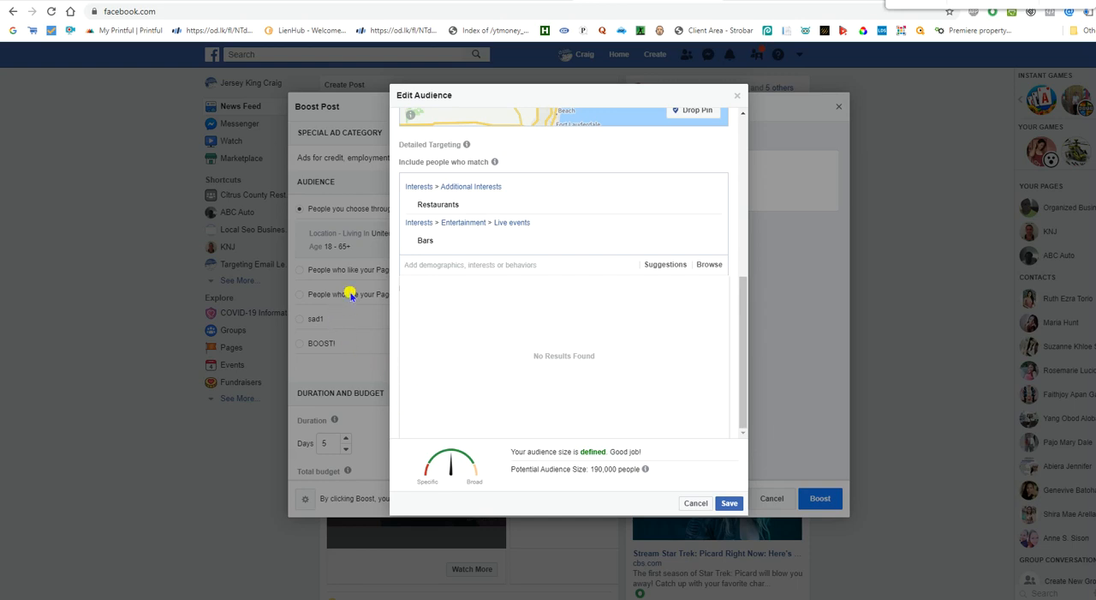
mouse_move(449, 305)
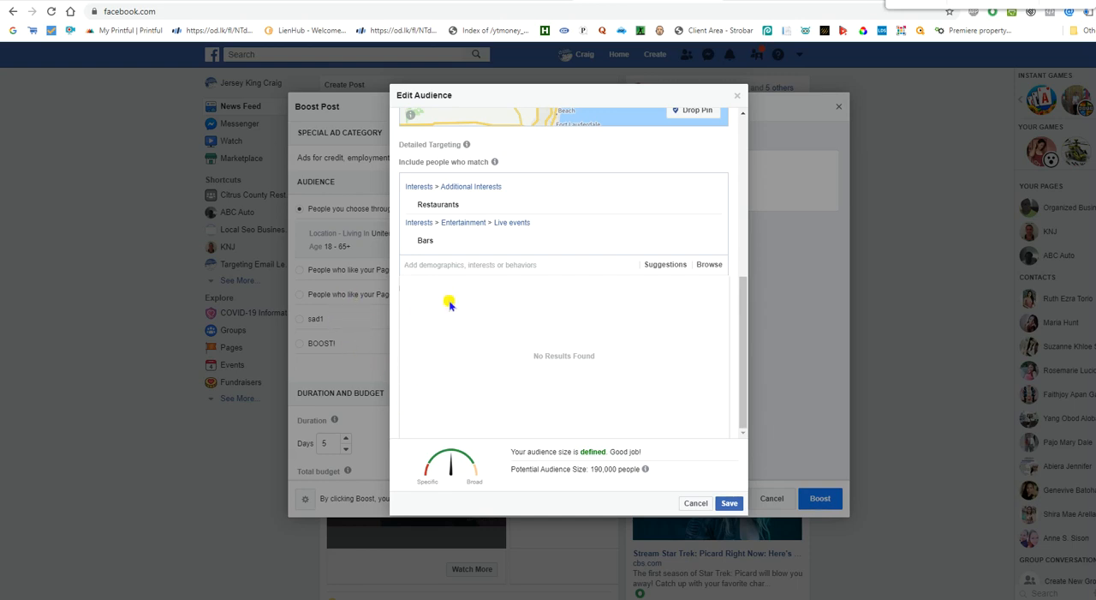
mouse_move(453, 295)
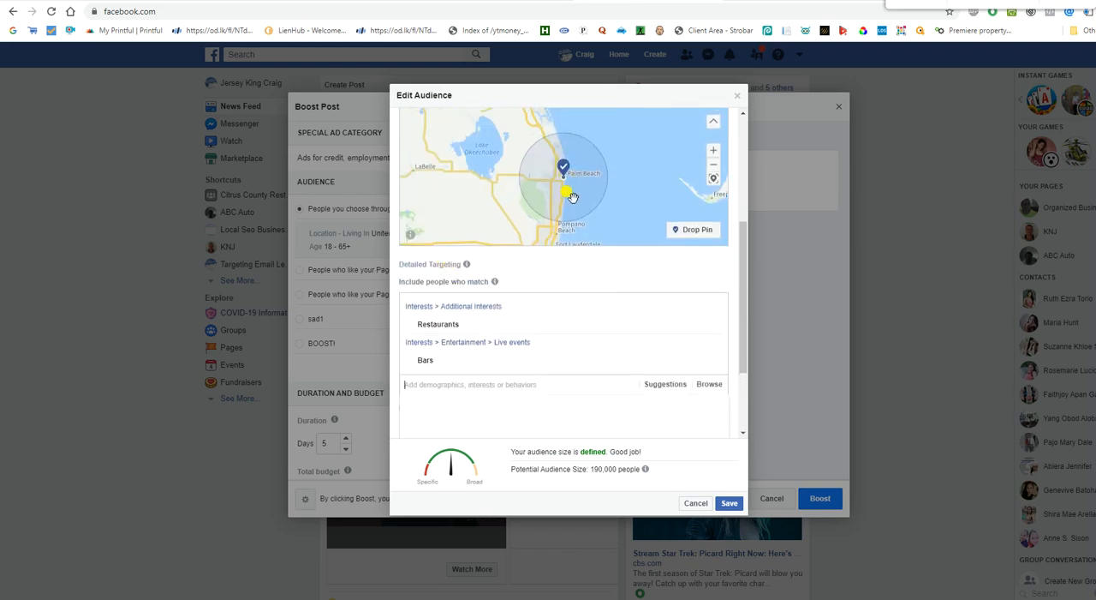
mouse_move(579, 482)
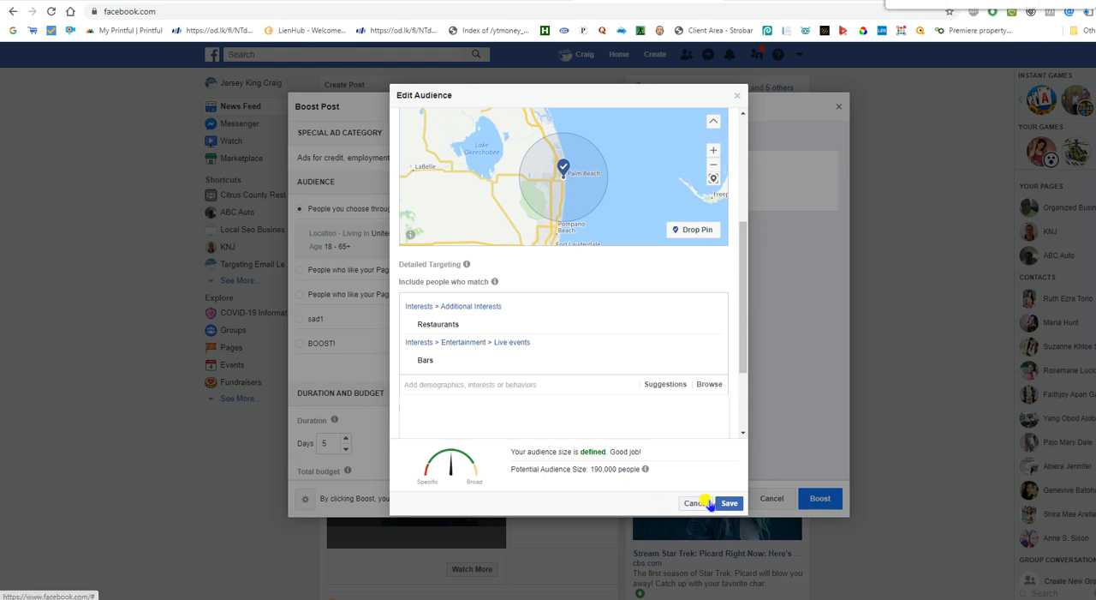
Save the Bars or Restaurants audience back to the boost and move to Duration and Budget.
click(730, 503)
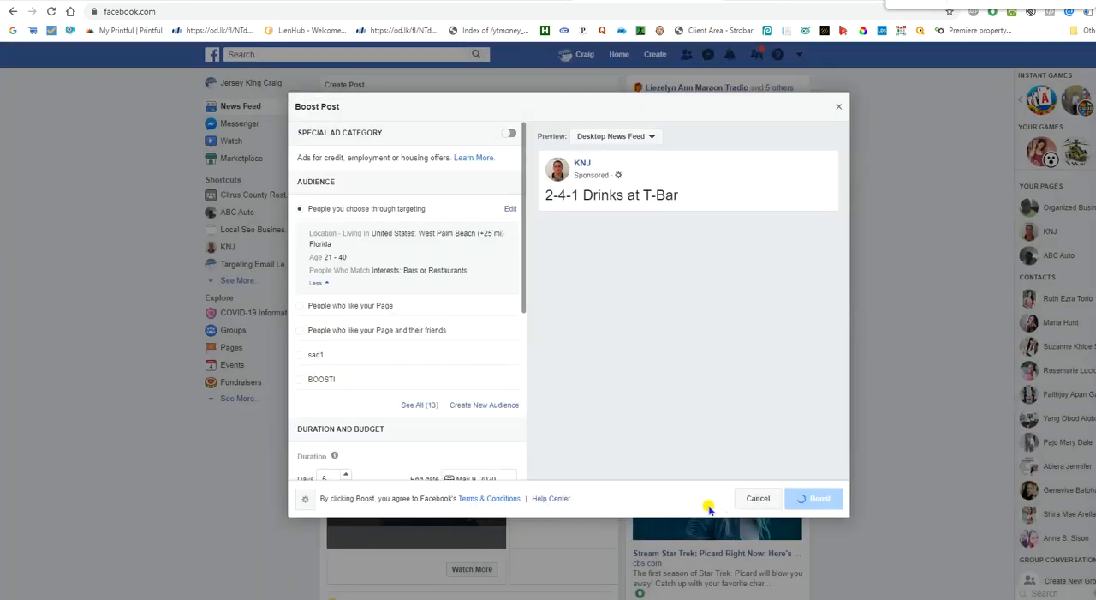
scroll(down, 3)
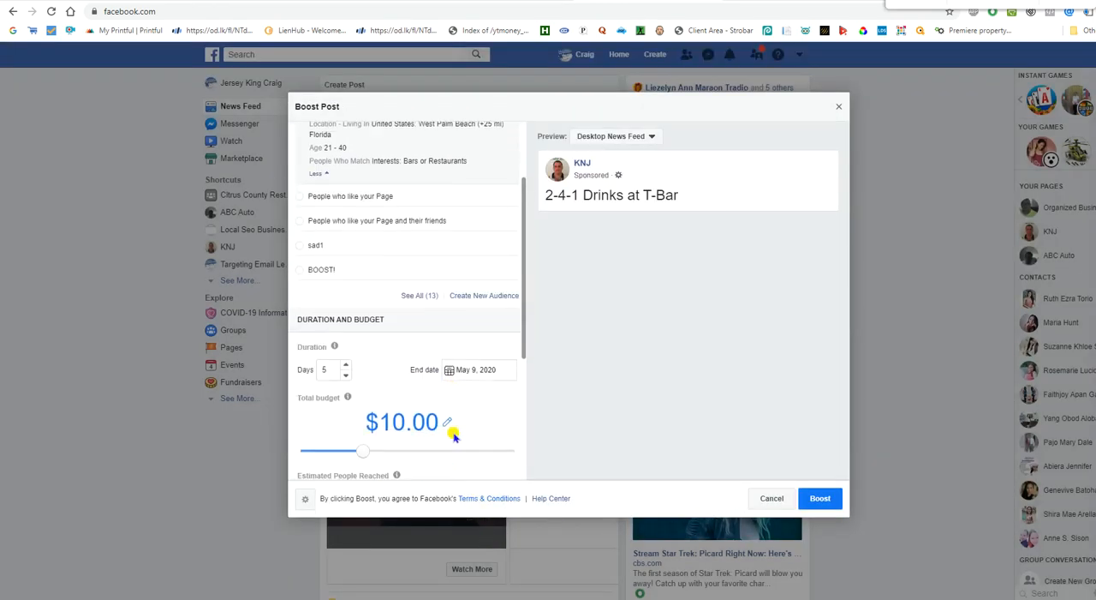
scroll(down, 3)
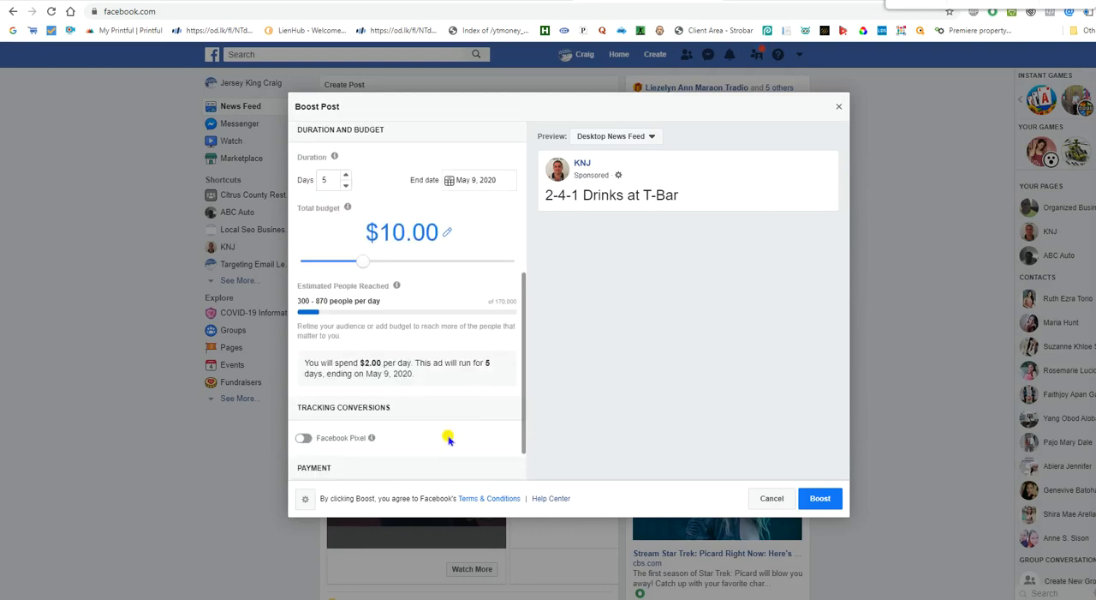
mouse_move(404, 343)
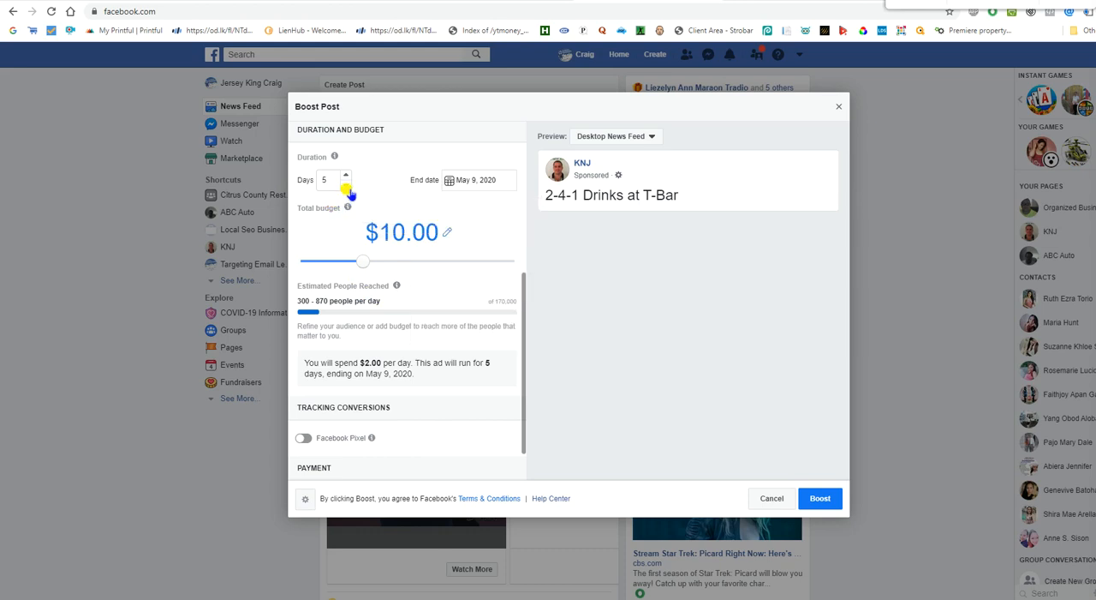
Try shorter and longer durations, settling back on 5 days at a $10.00 budget.
click(346, 183)
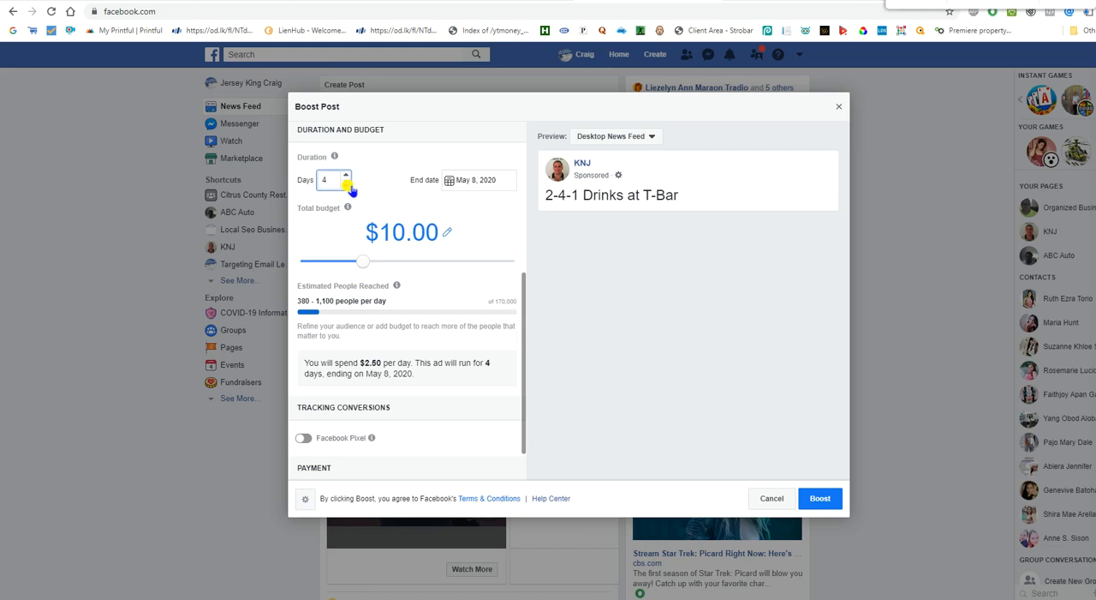
click(346, 175)
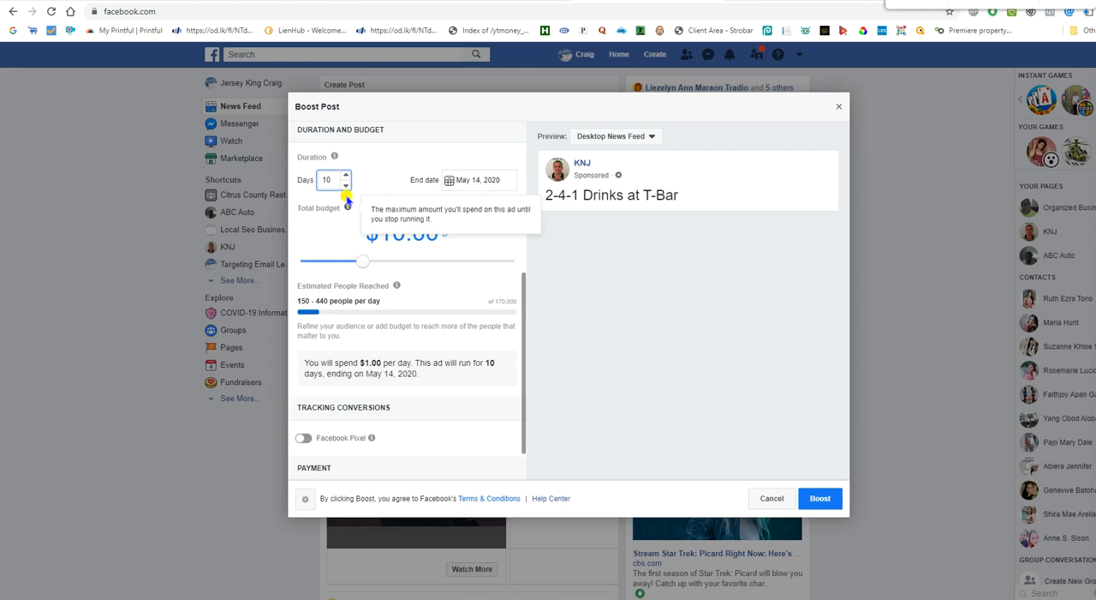
click(346, 185)
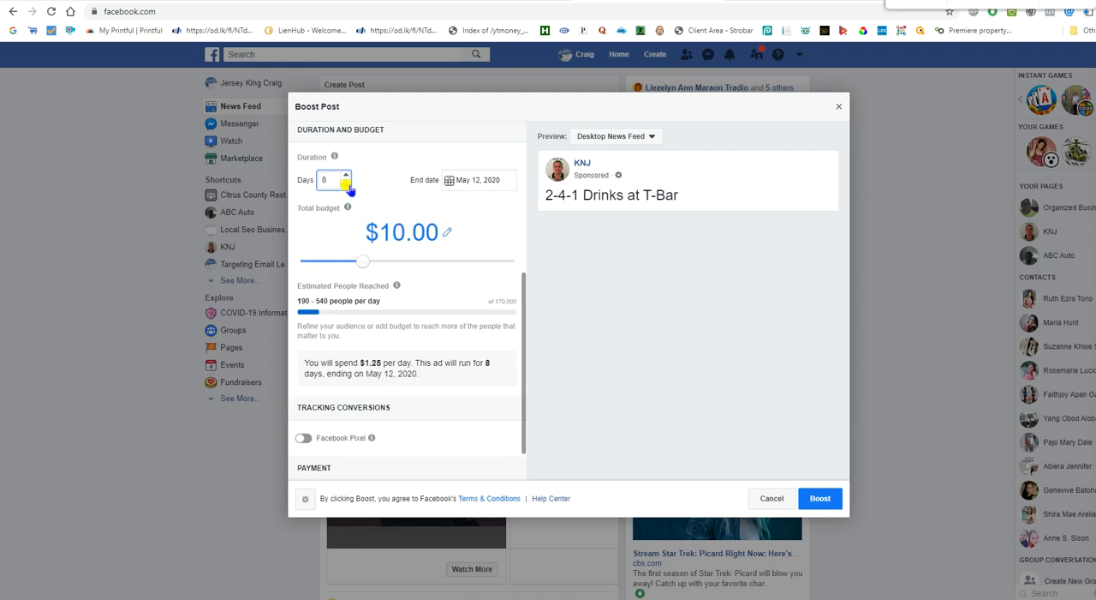
click(346, 185)
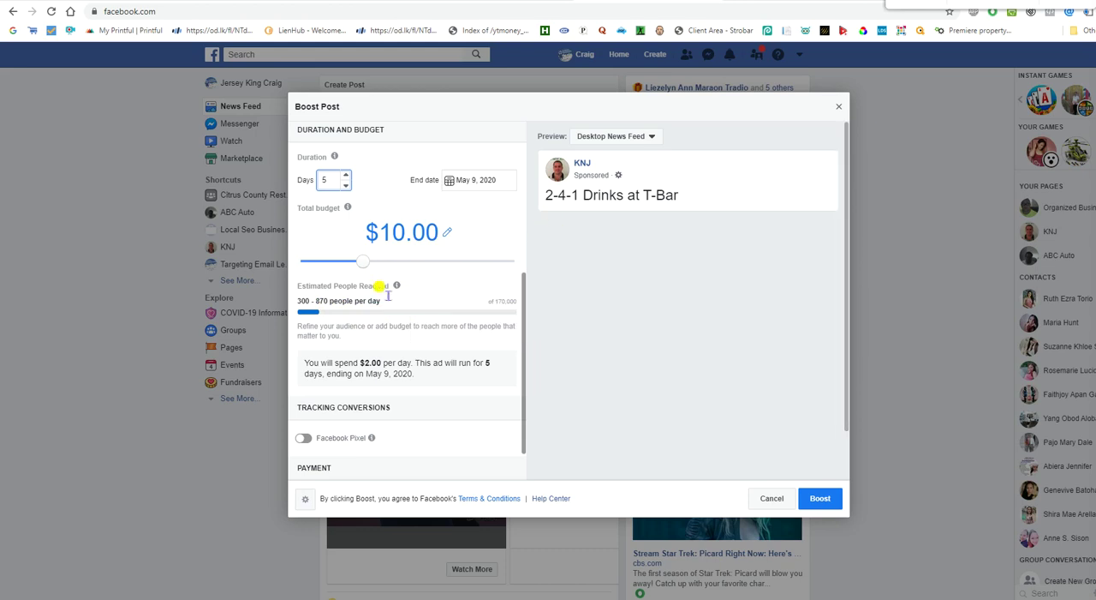
click(819, 497)
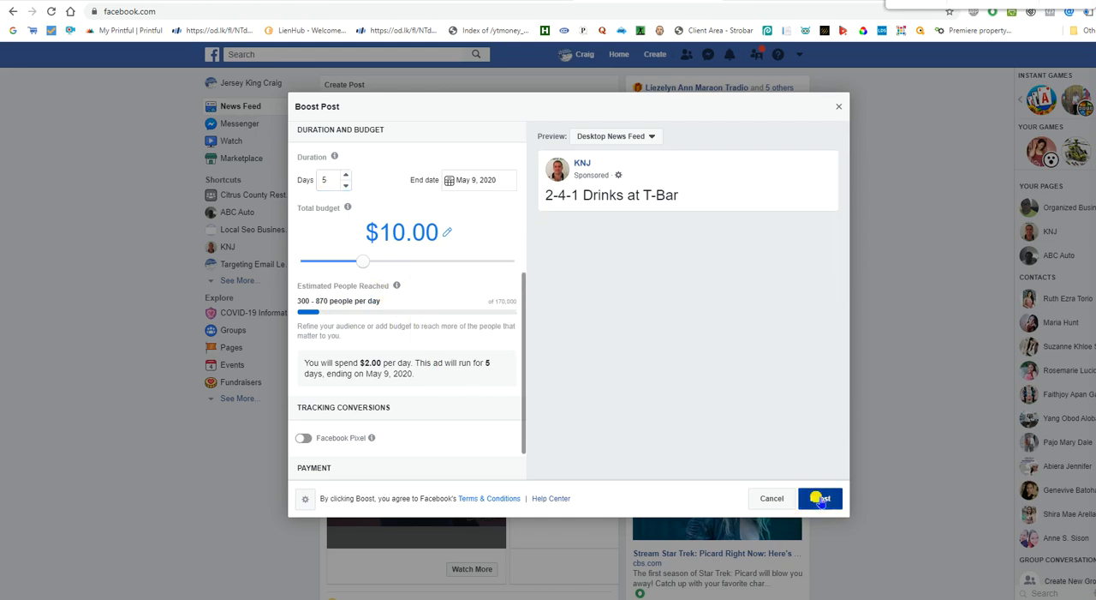
click(819, 496)
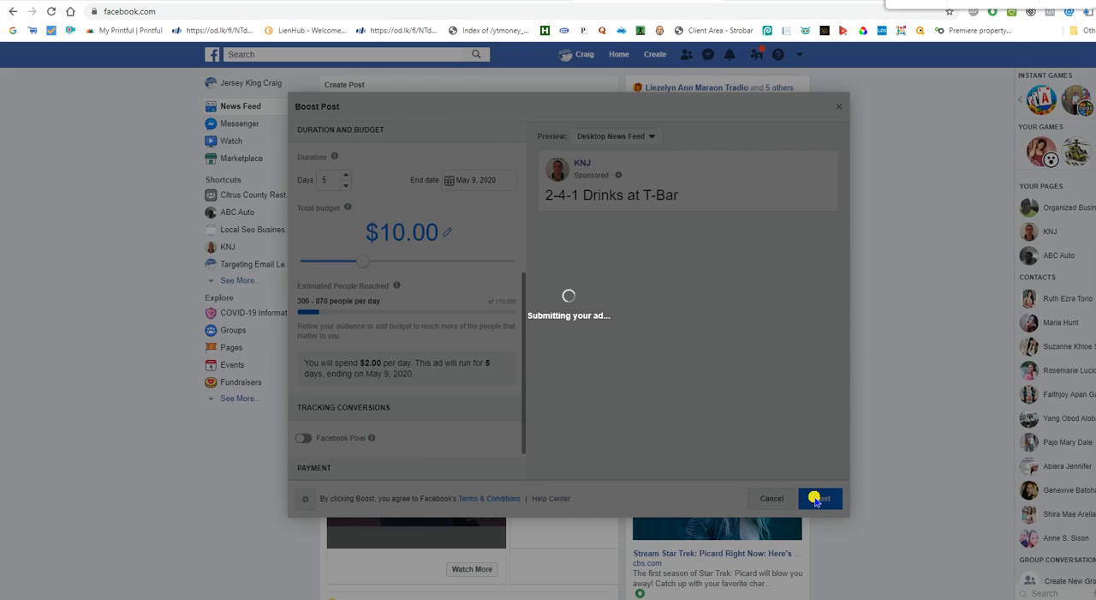
click(819, 496)
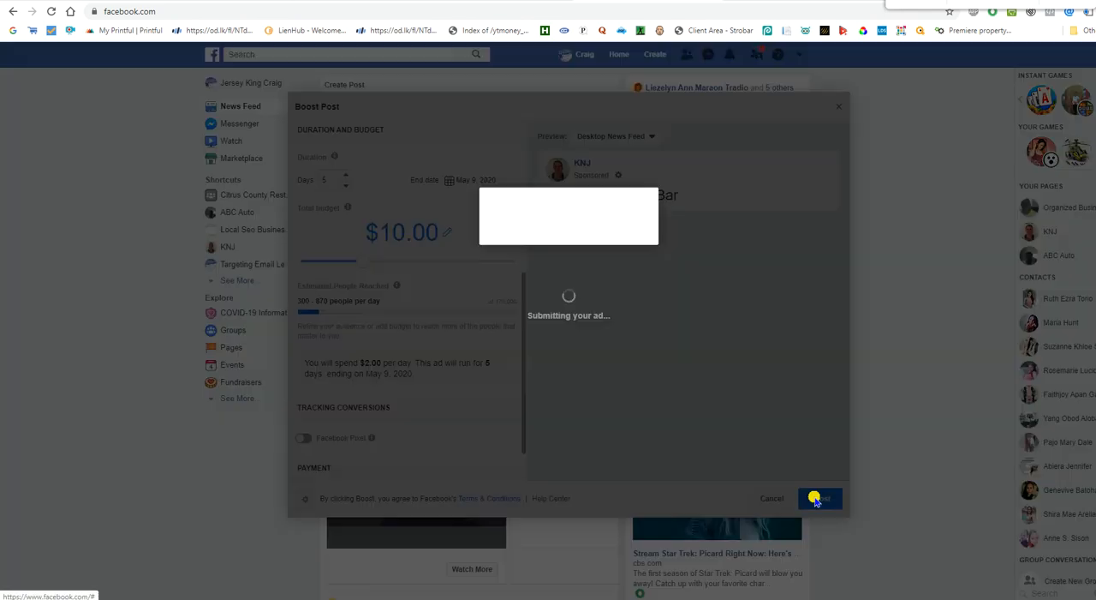
click(819, 497)
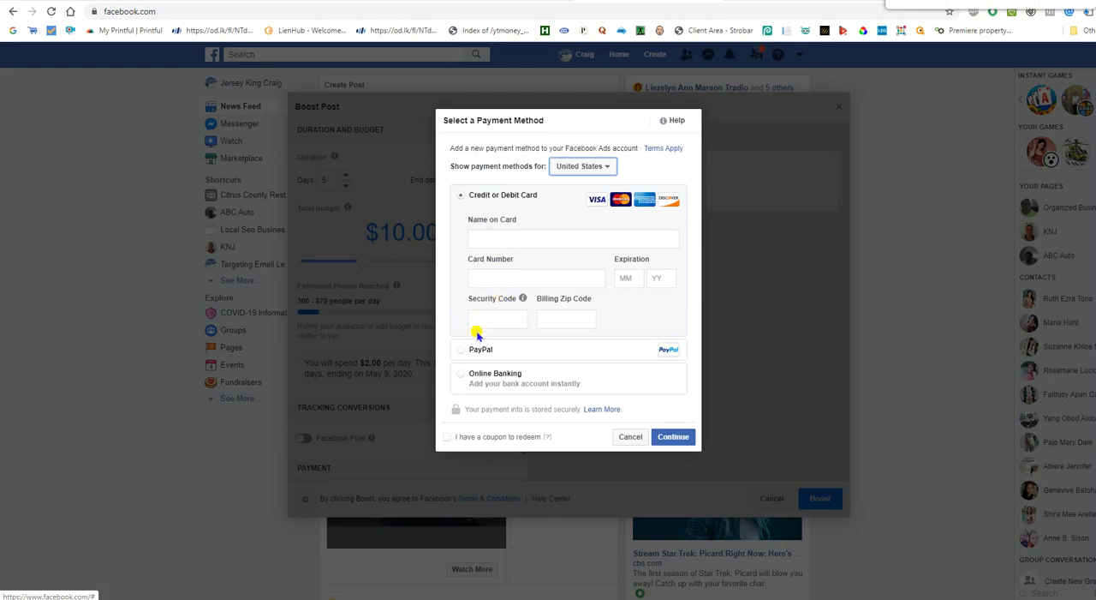
mouse_move(185, 360)
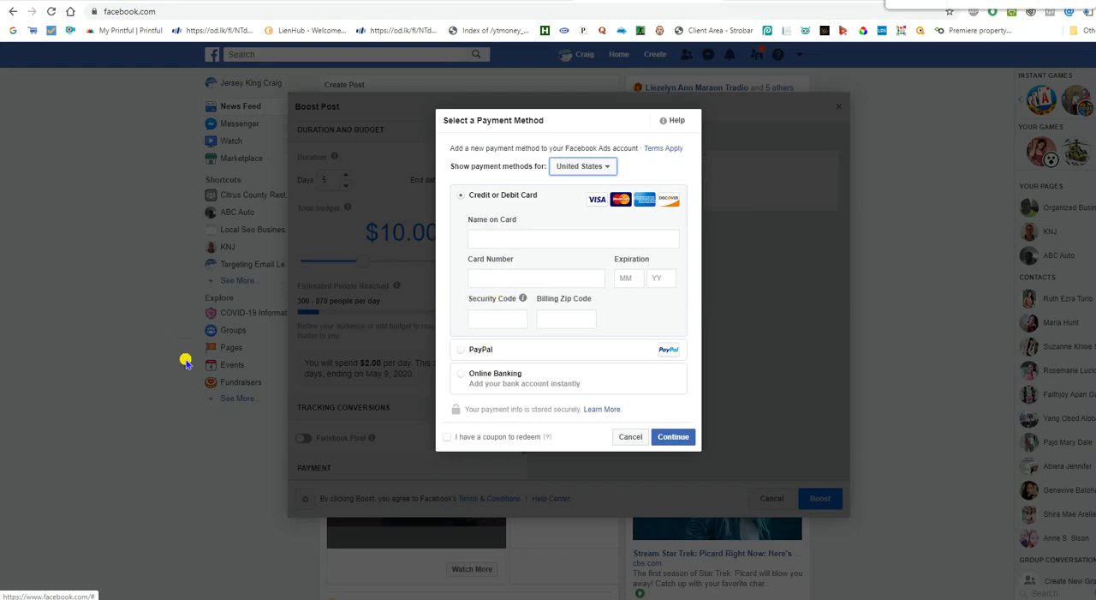
mouse_move(209, 414)
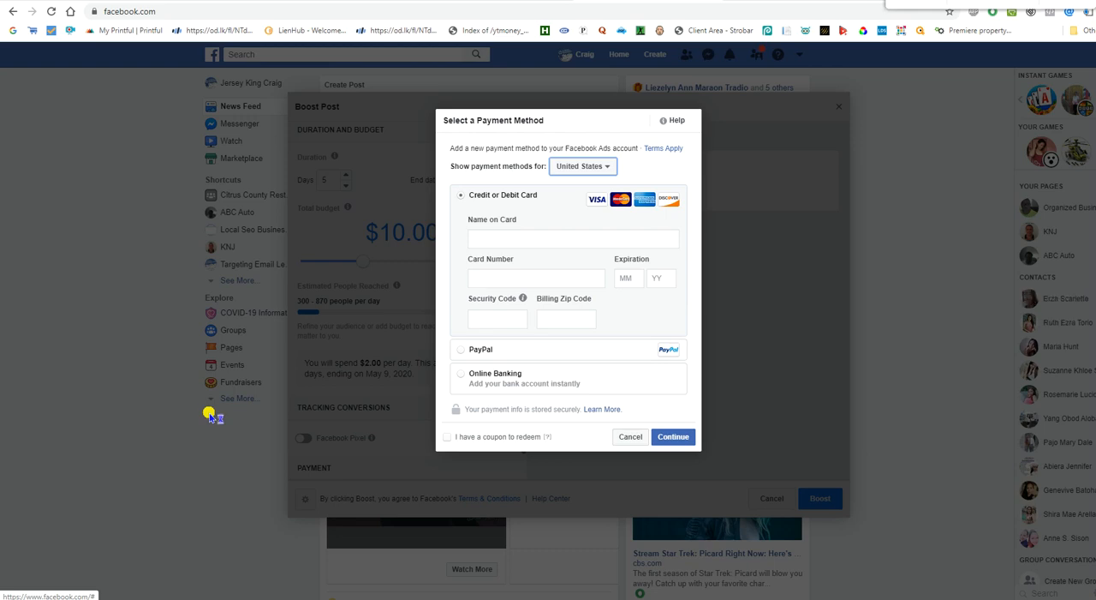
mouse_move(213, 415)
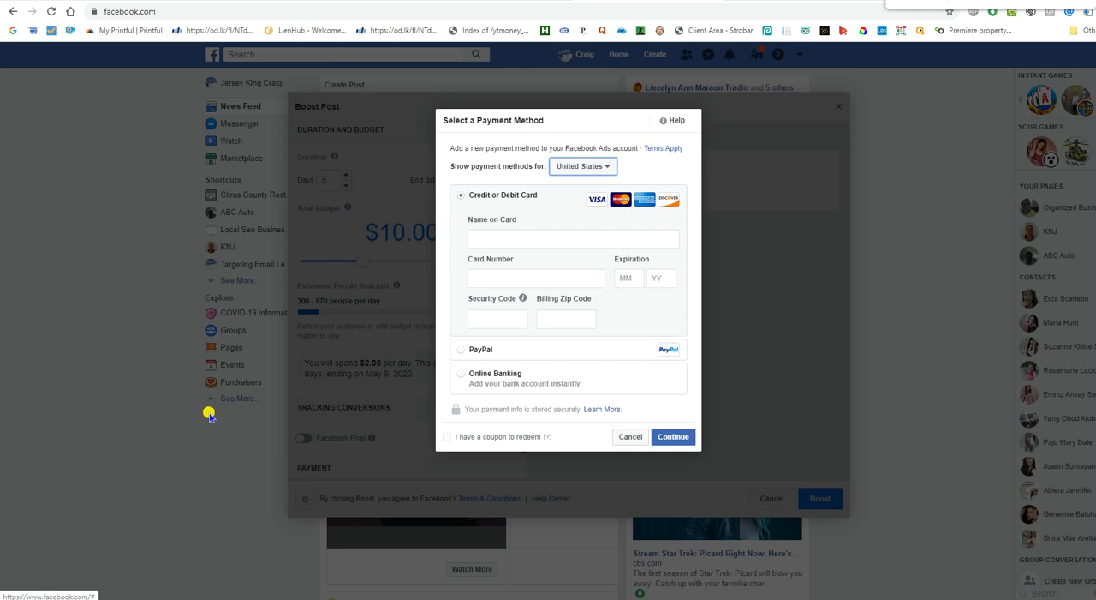
mouse_move(20, 393)
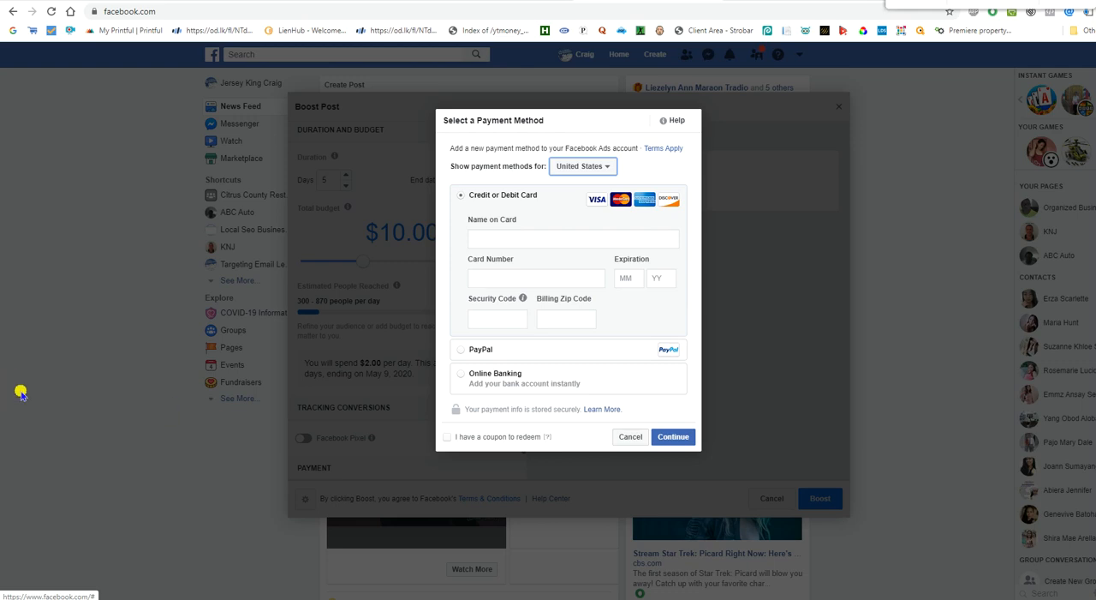
mouse_move(444, 494)
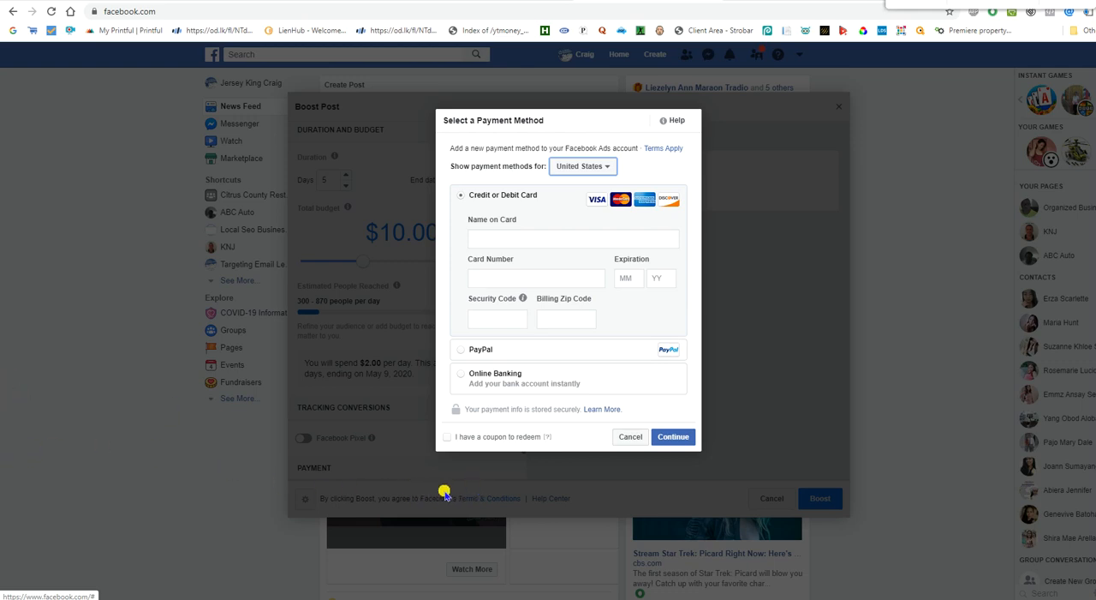
mouse_move(439, 438)
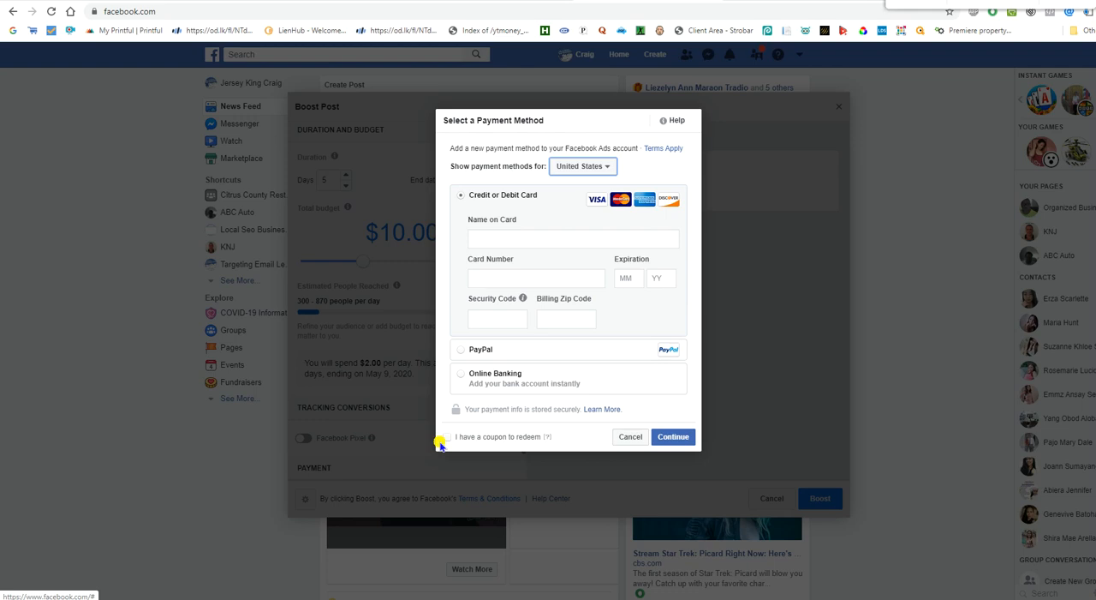
mouse_move(624, 431)
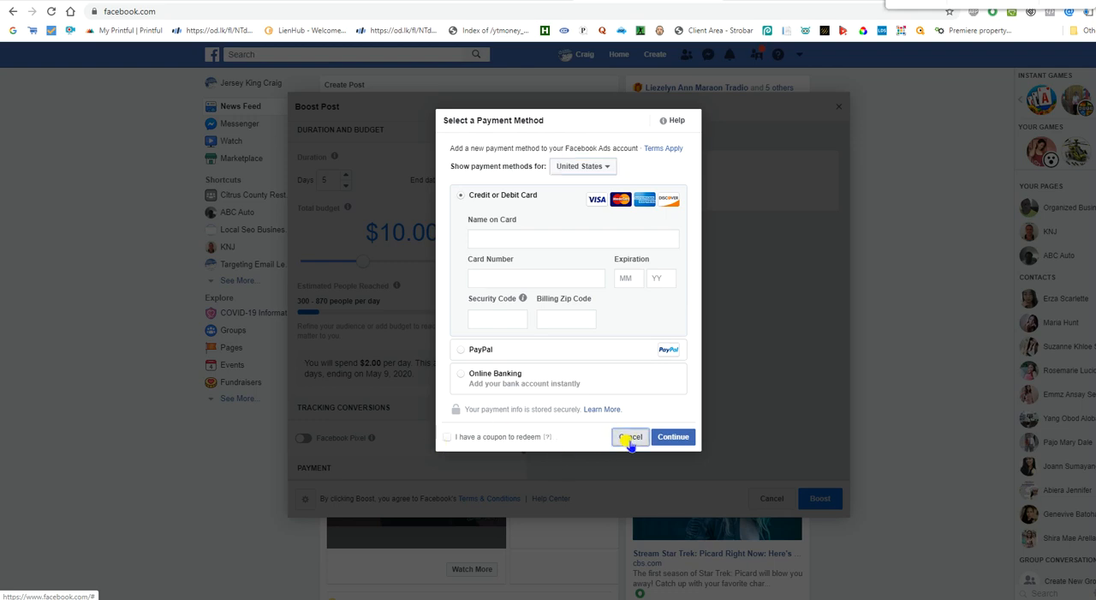
Cancel the payment form and the boost, discarding the ad without saving a draft.
click(631, 435)
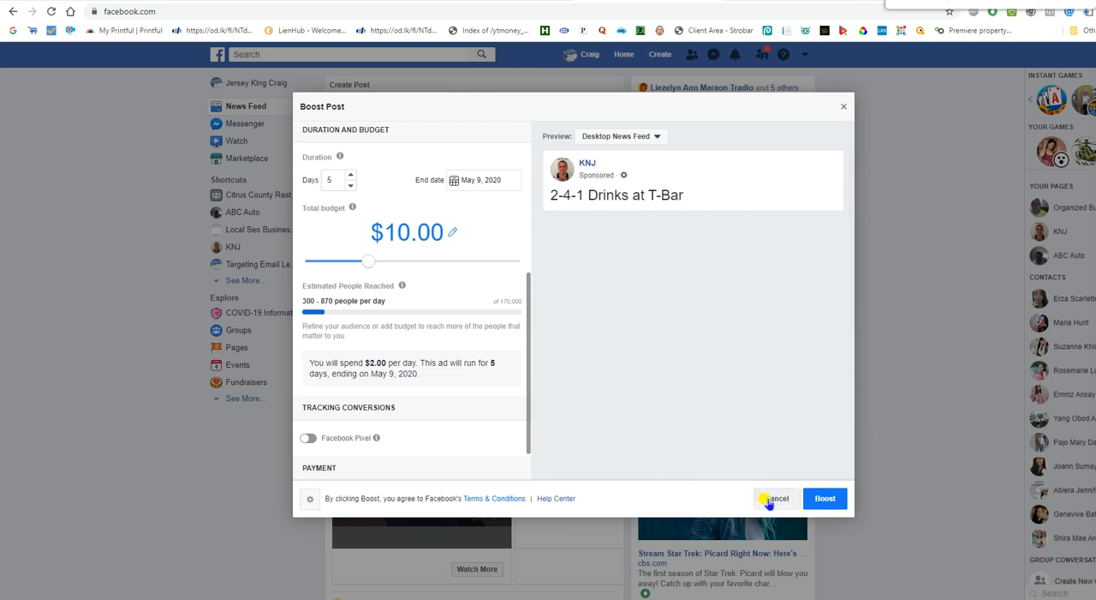
click(776, 497)
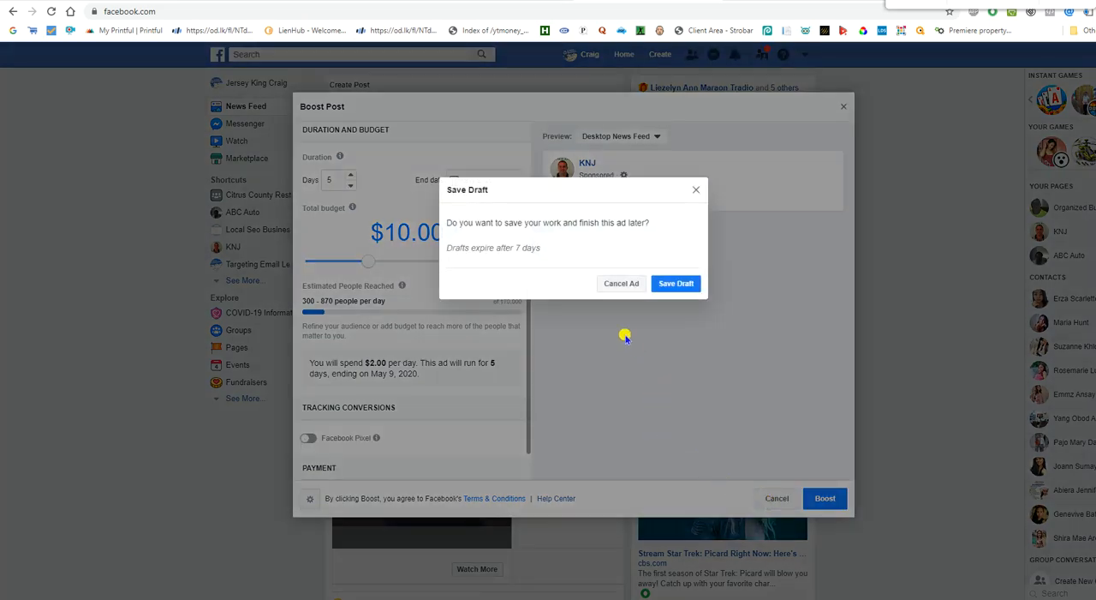
click(620, 284)
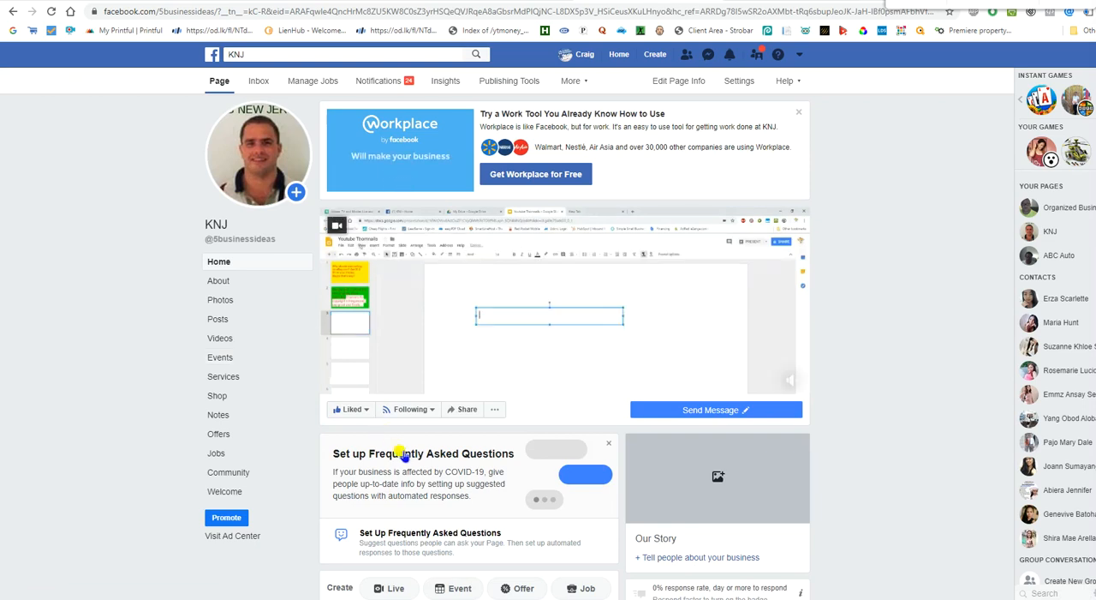
Scroll the KNJ page down to its Posts section showing the unboosted 2-4-1 Drinks post.
scroll(down, 3)
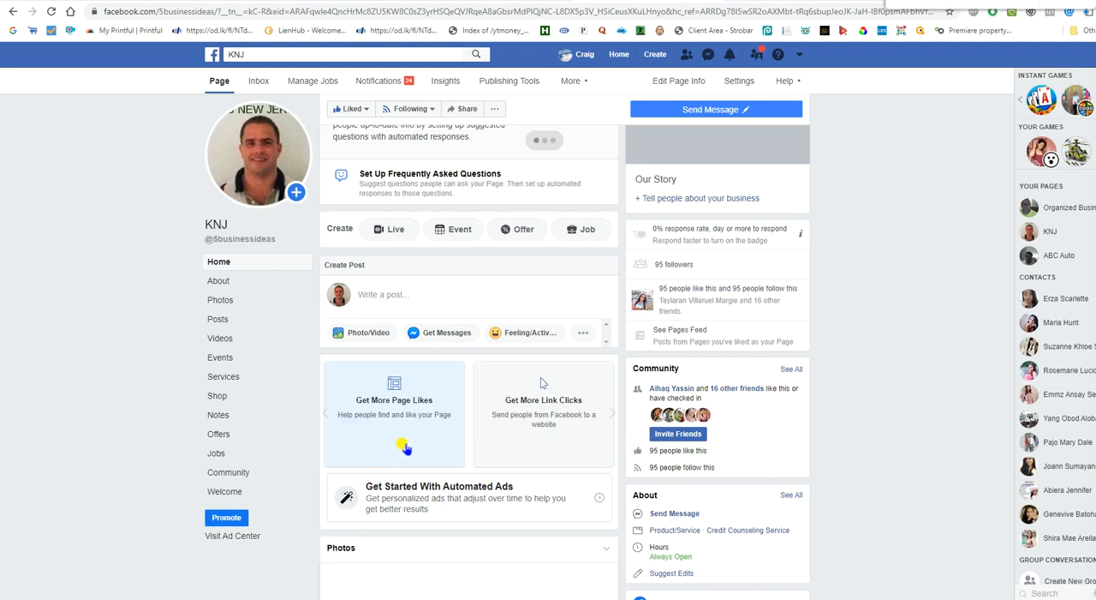
scroll(down, 3)
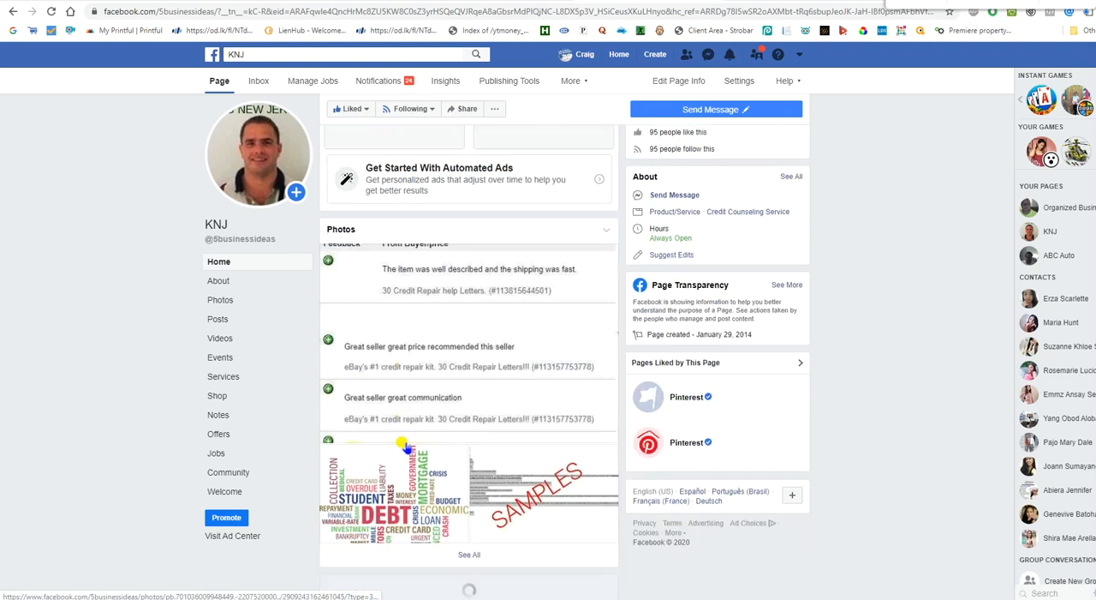
scroll(down, 3)
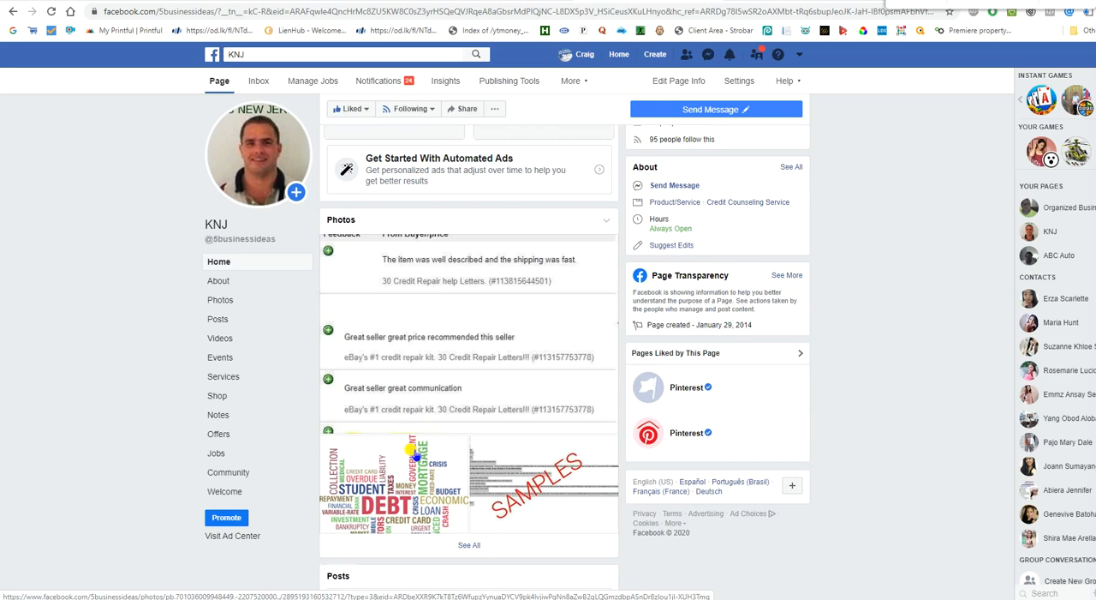
scroll(down, 3)
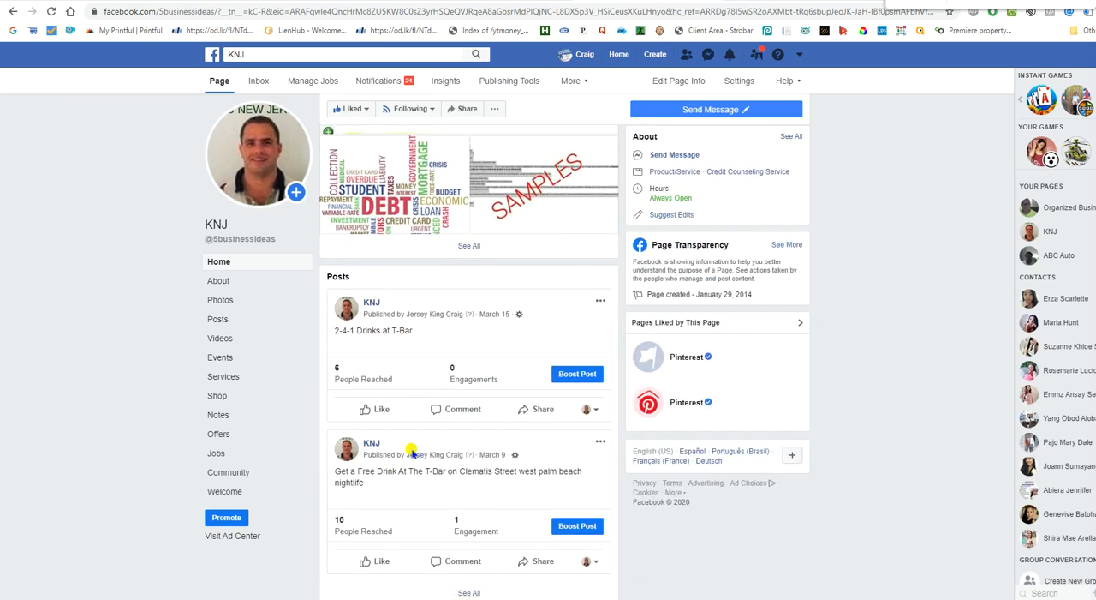
mouse_move(329, 477)
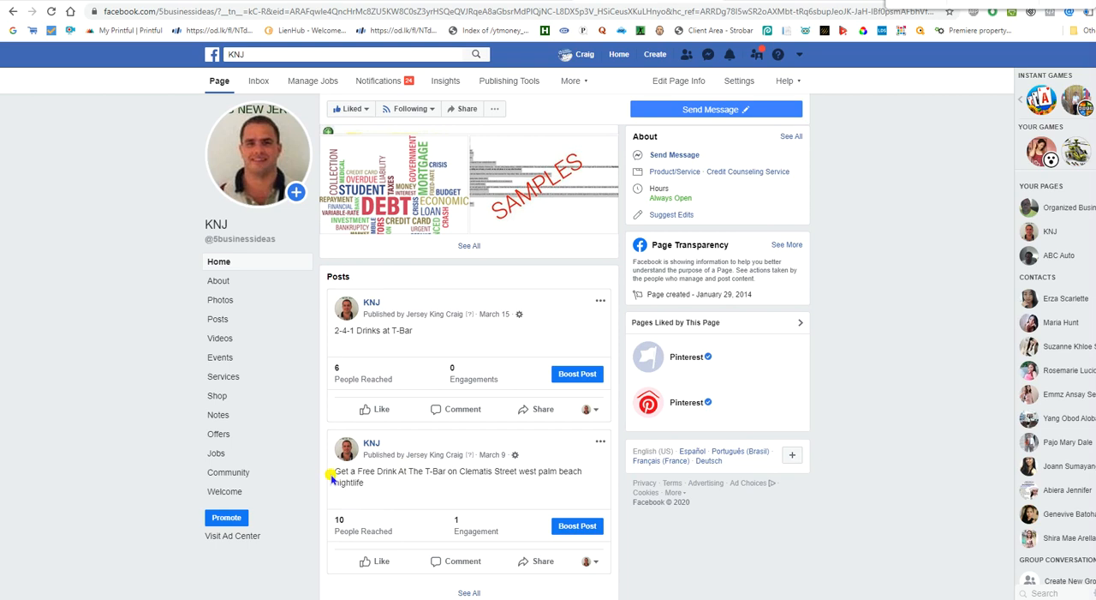
mouse_move(437, 486)
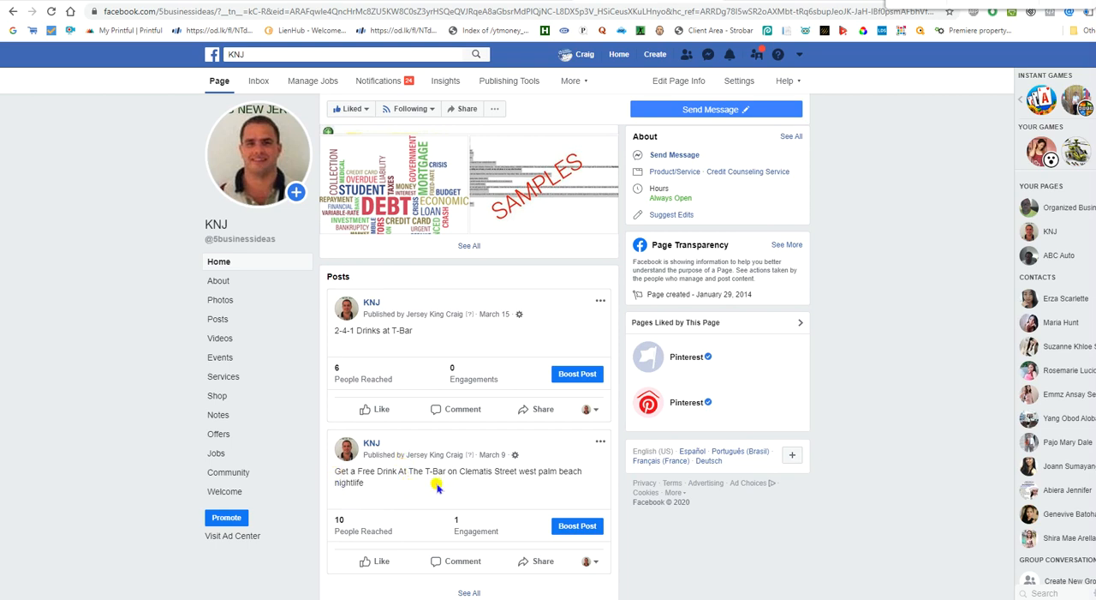
mouse_move(443, 487)
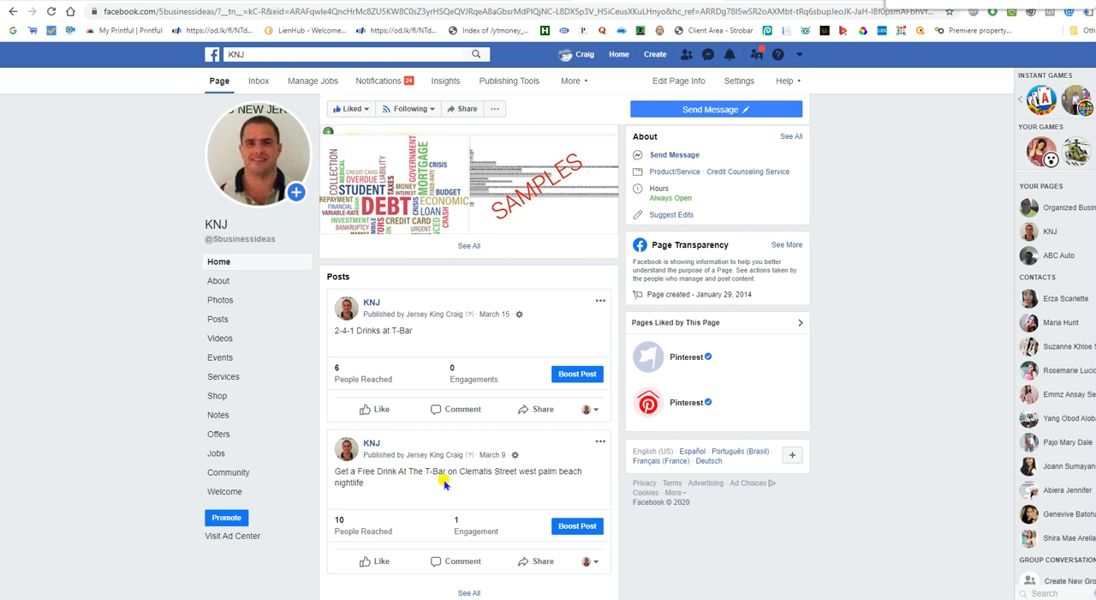
mouse_move(493, 503)
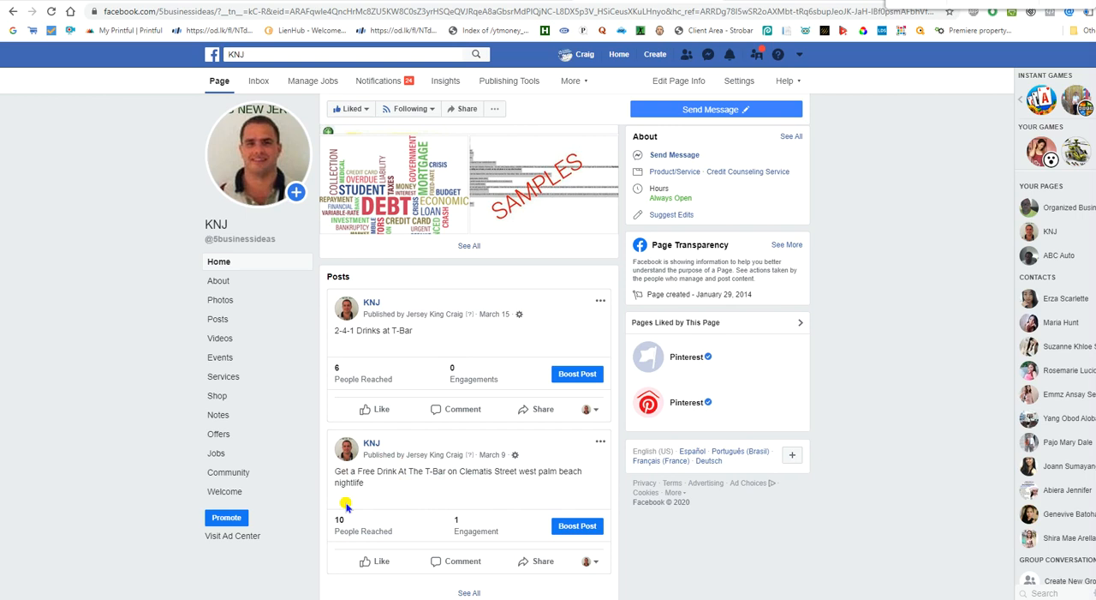
mouse_move(551, 530)
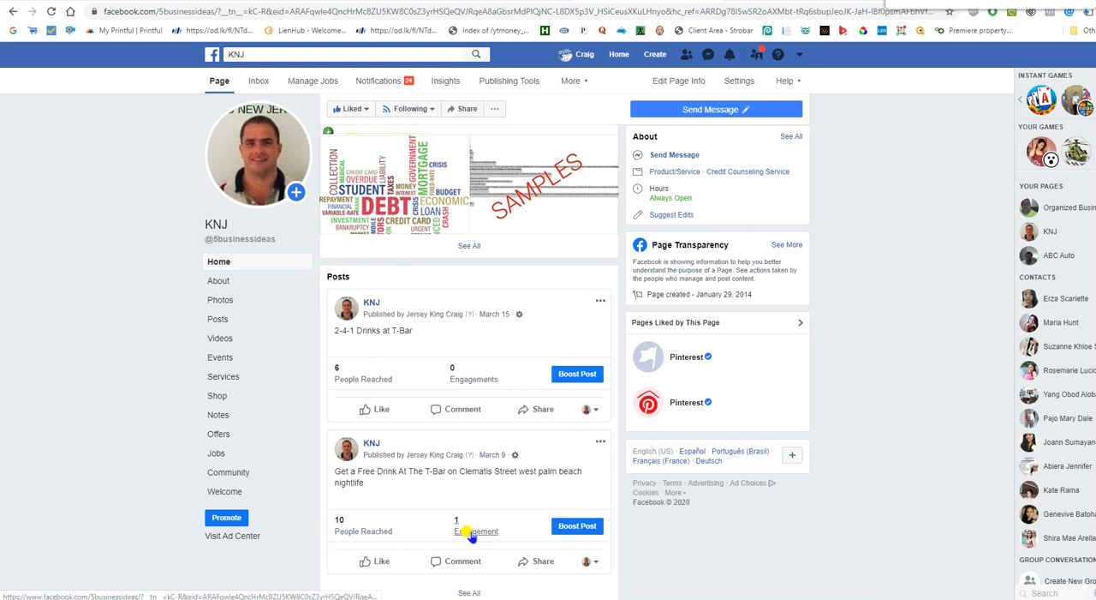
scroll(down, 3)
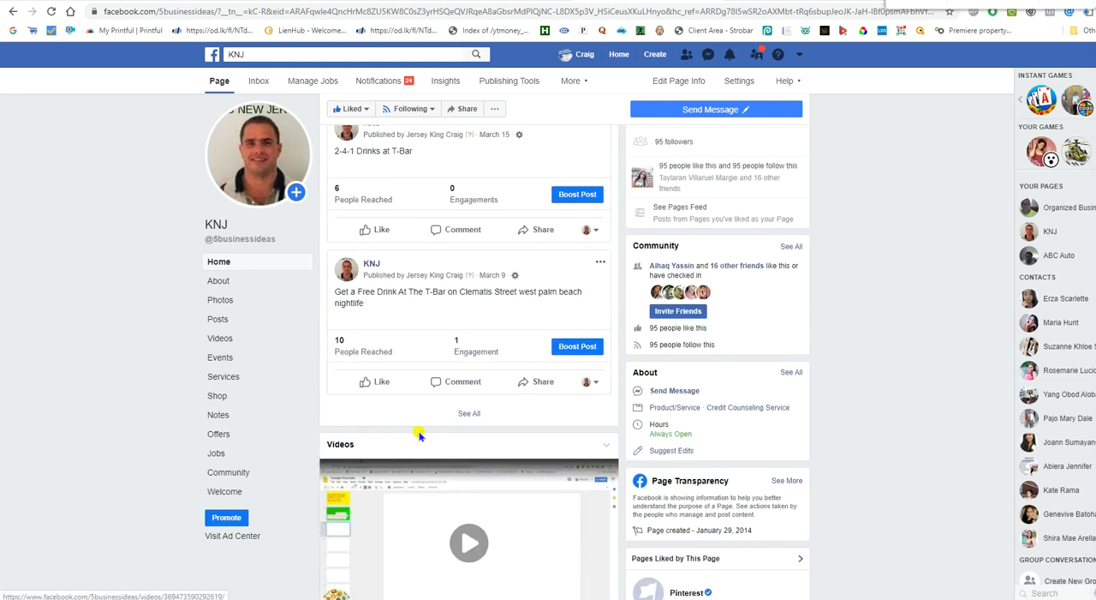
mouse_move(578, 346)
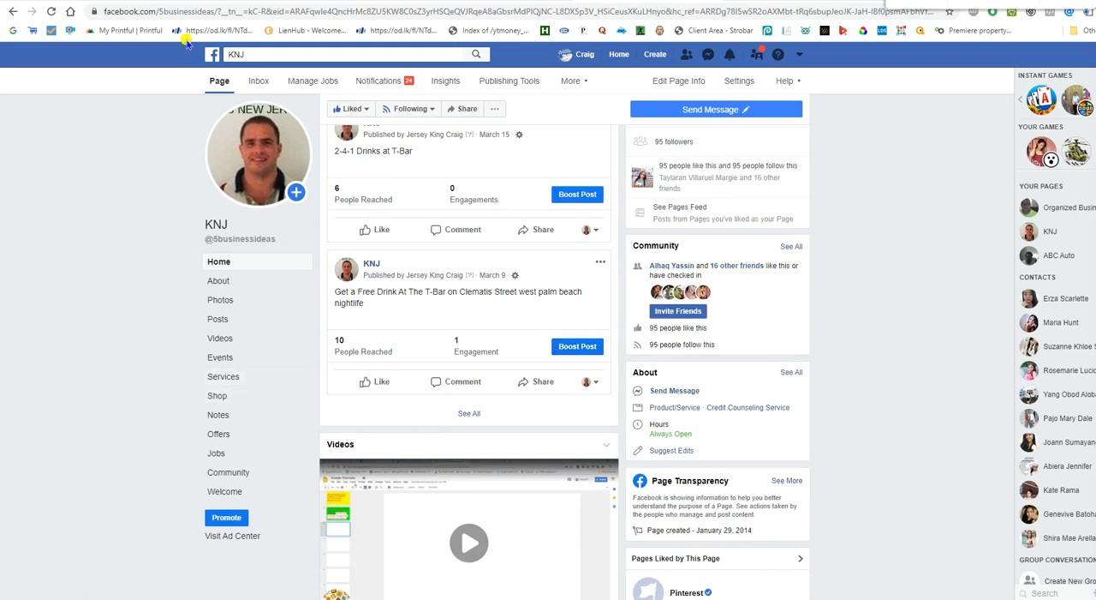
mouse_move(180, 257)
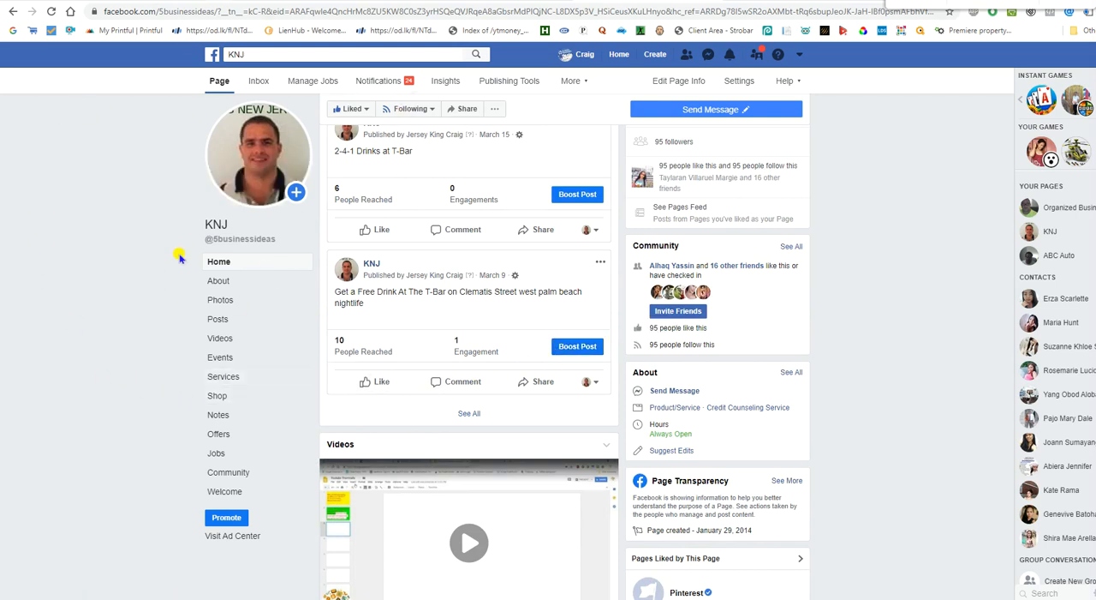
mouse_move(291, 339)
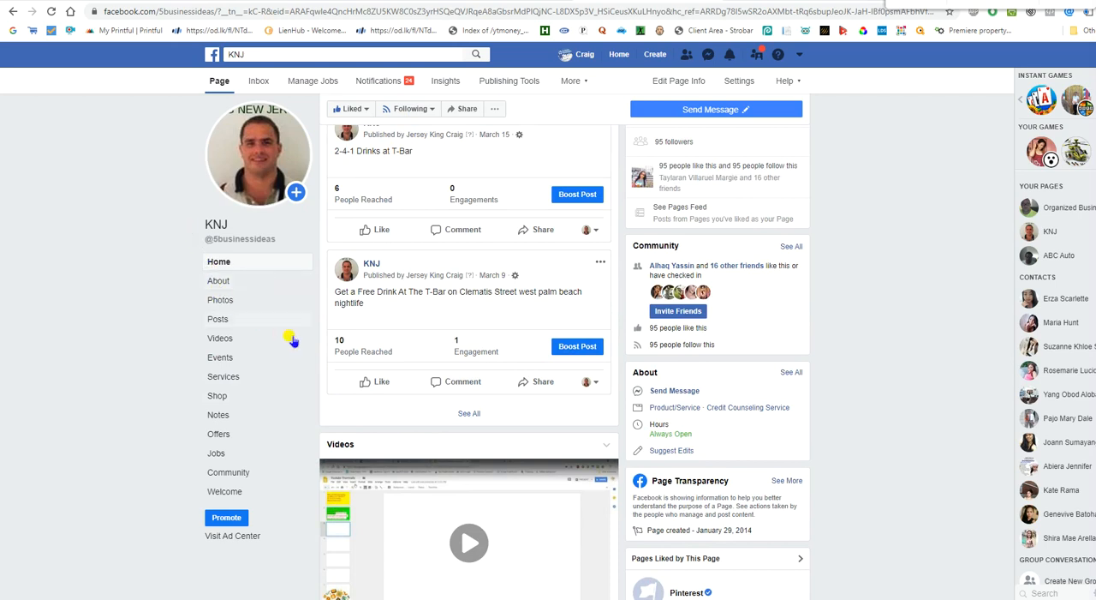
mouse_move(498, 381)
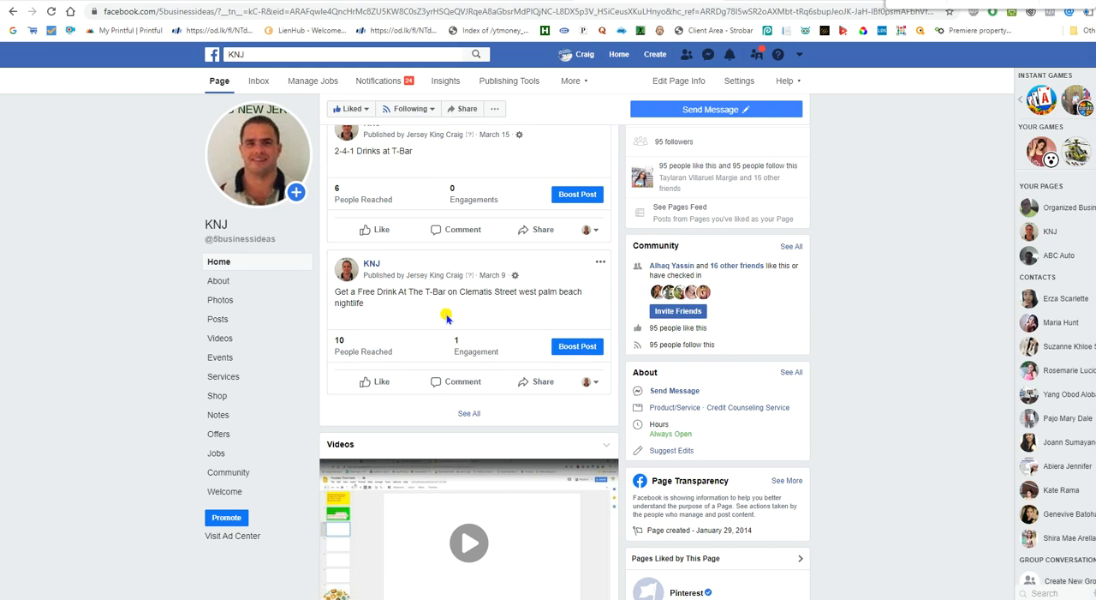
mouse_move(415, 349)
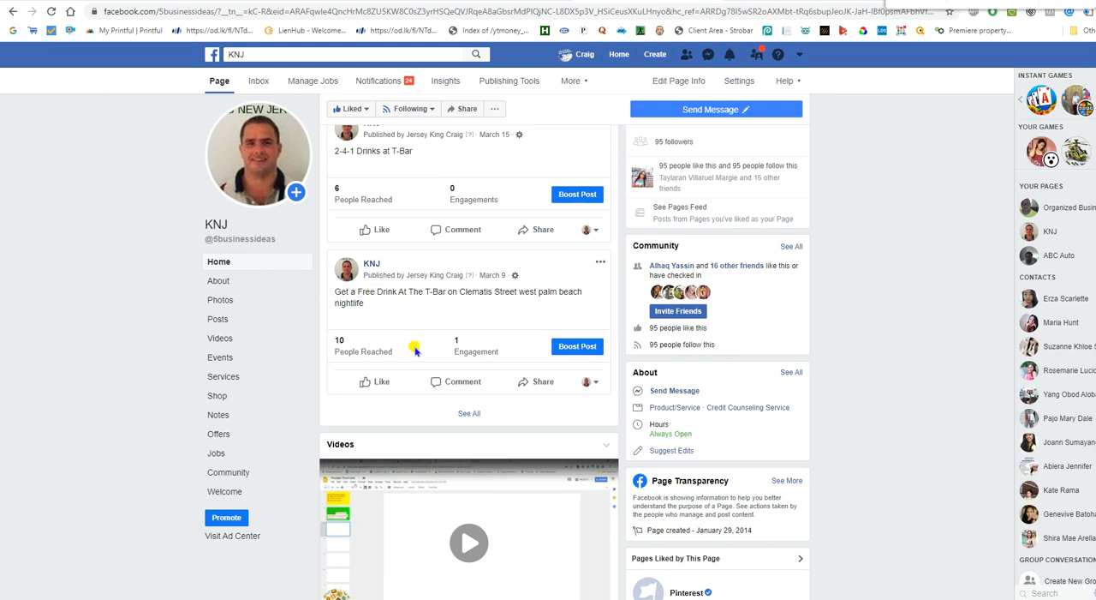
mouse_move(404, 322)
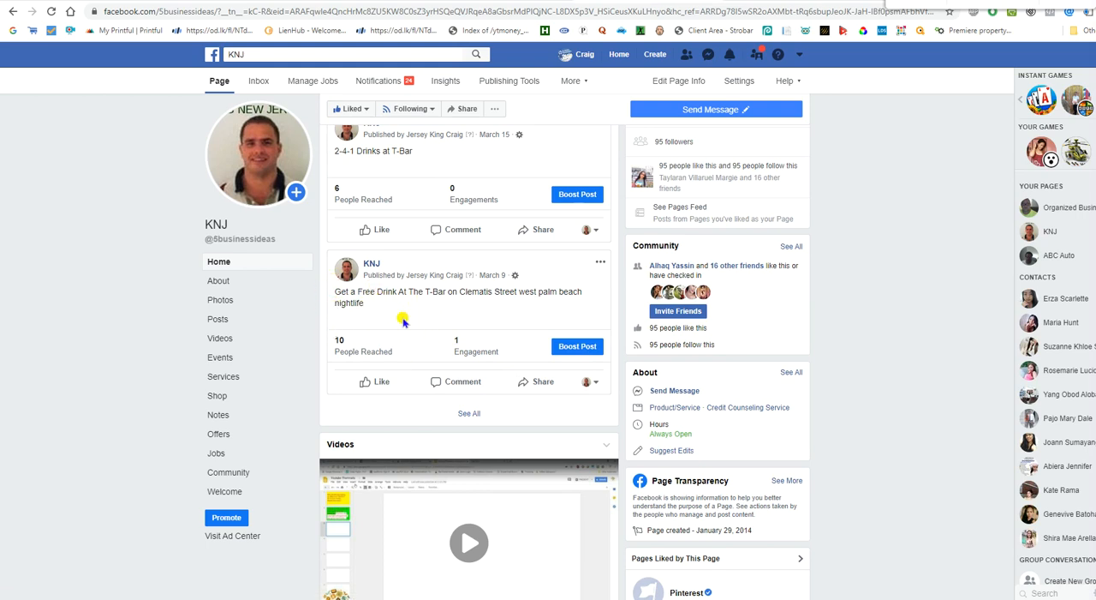
mouse_move(342, 360)
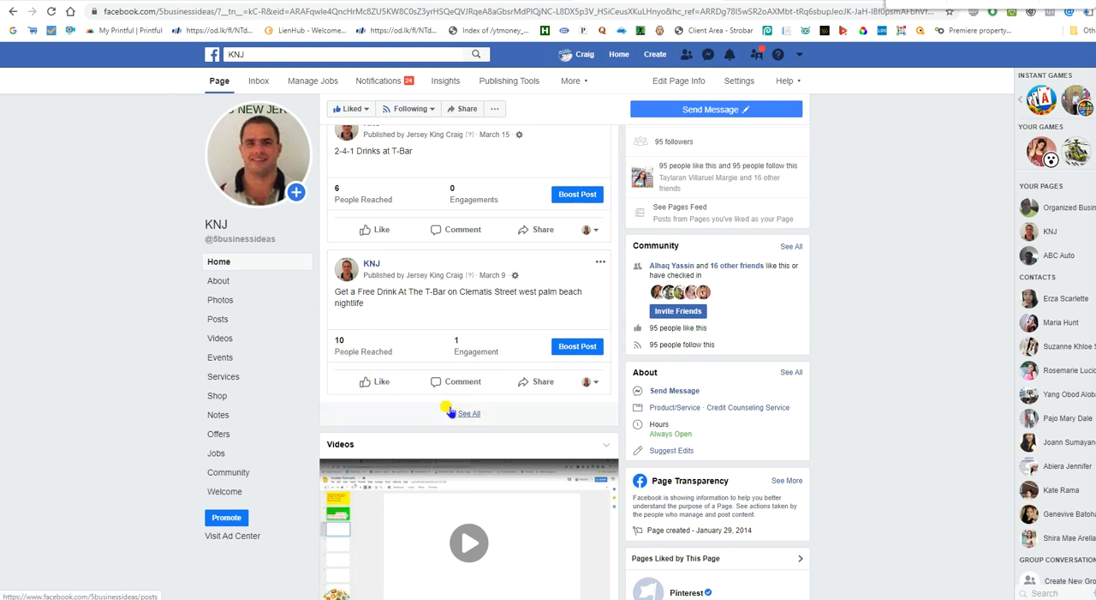
mouse_move(435, 407)
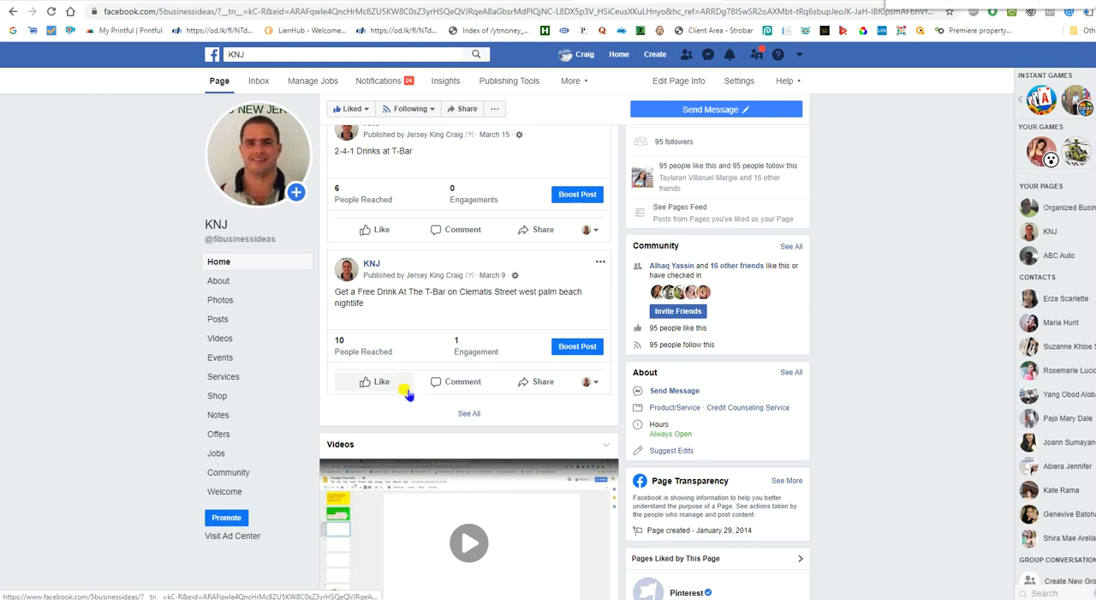
mouse_move(380, 380)
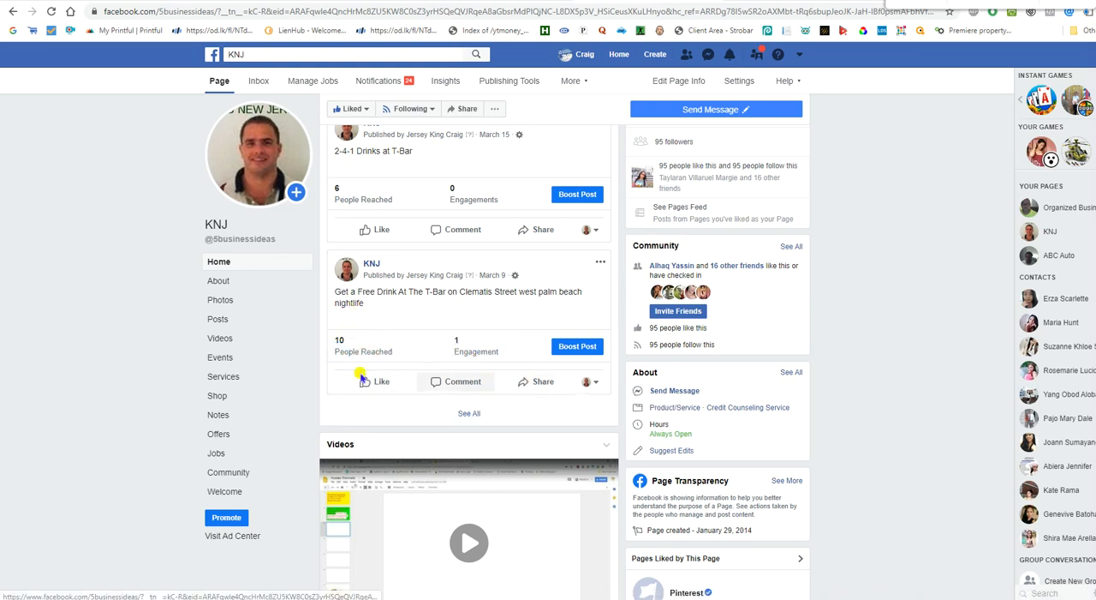
mouse_move(373, 380)
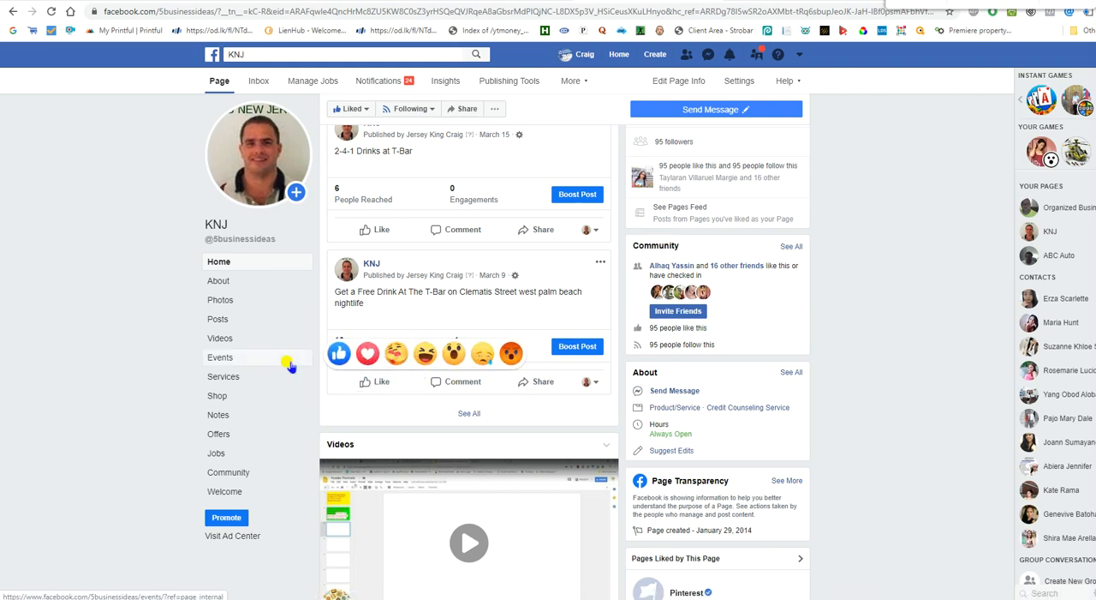